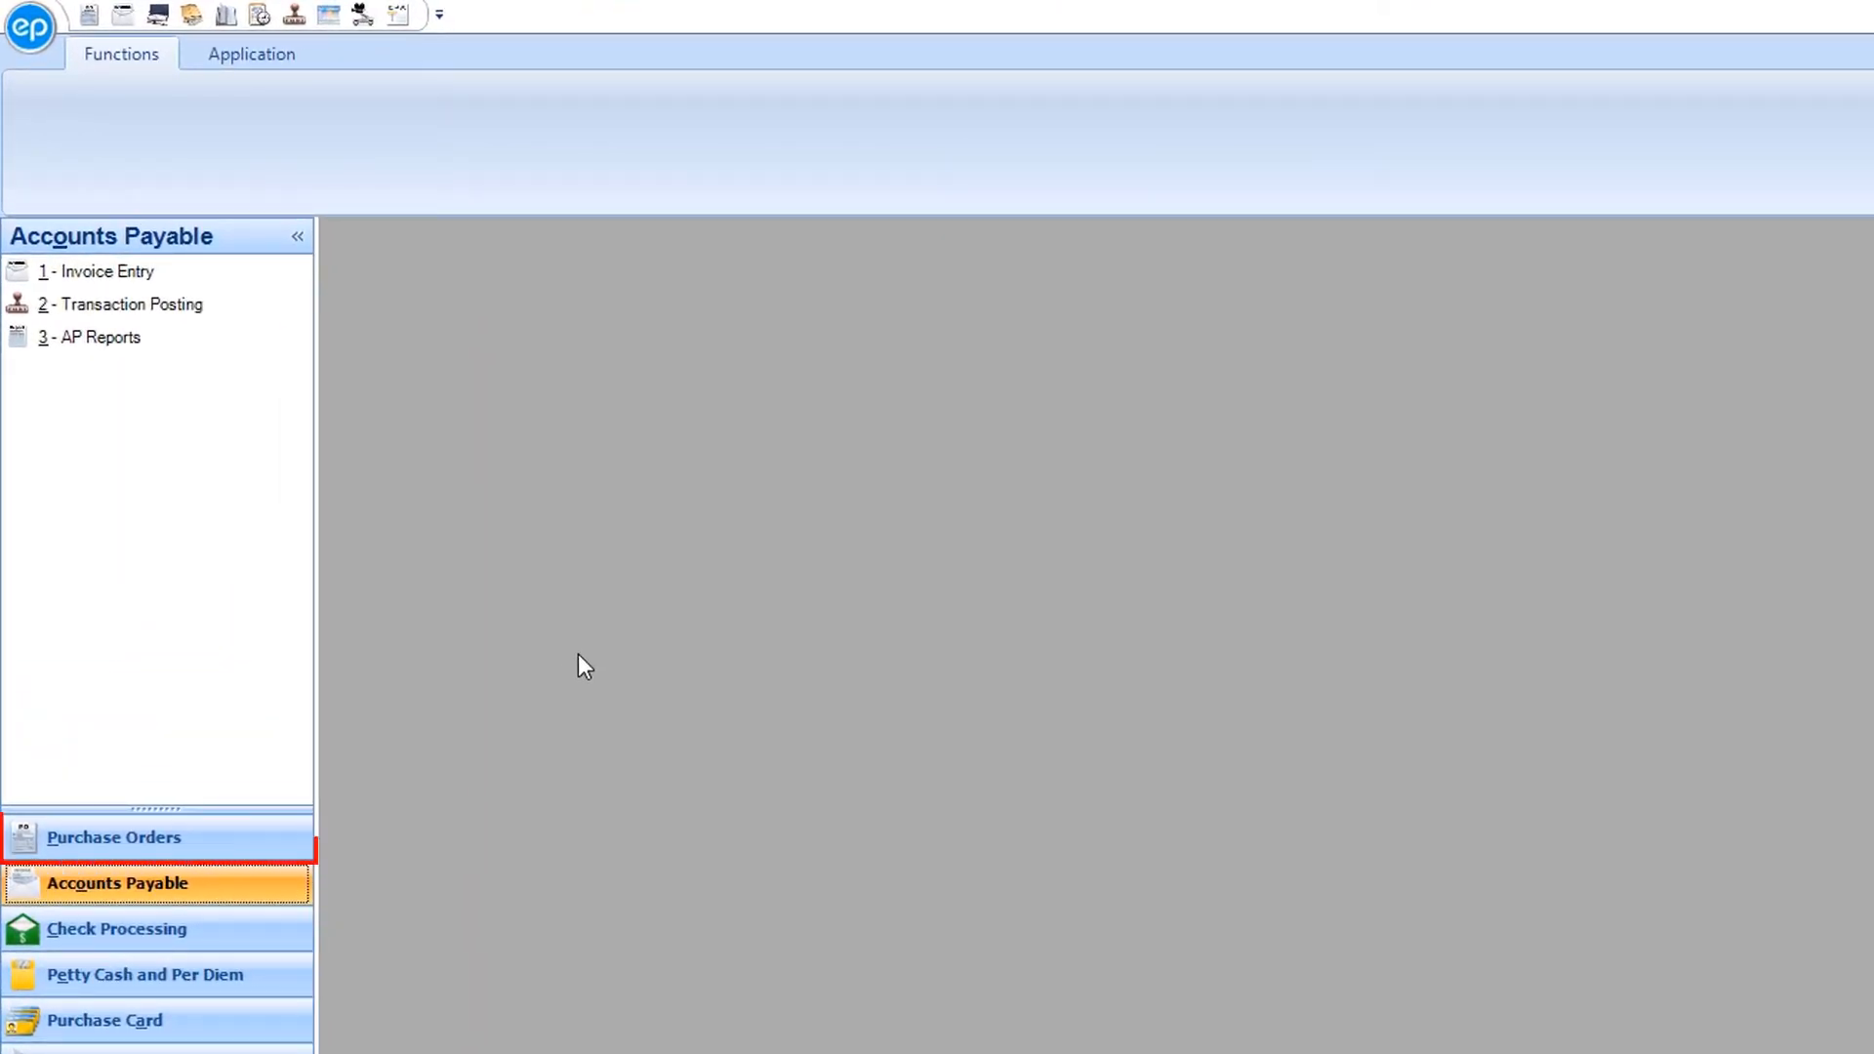
Start a new Purchase Order Entry from the Purchase Orders module.
click(114, 838)
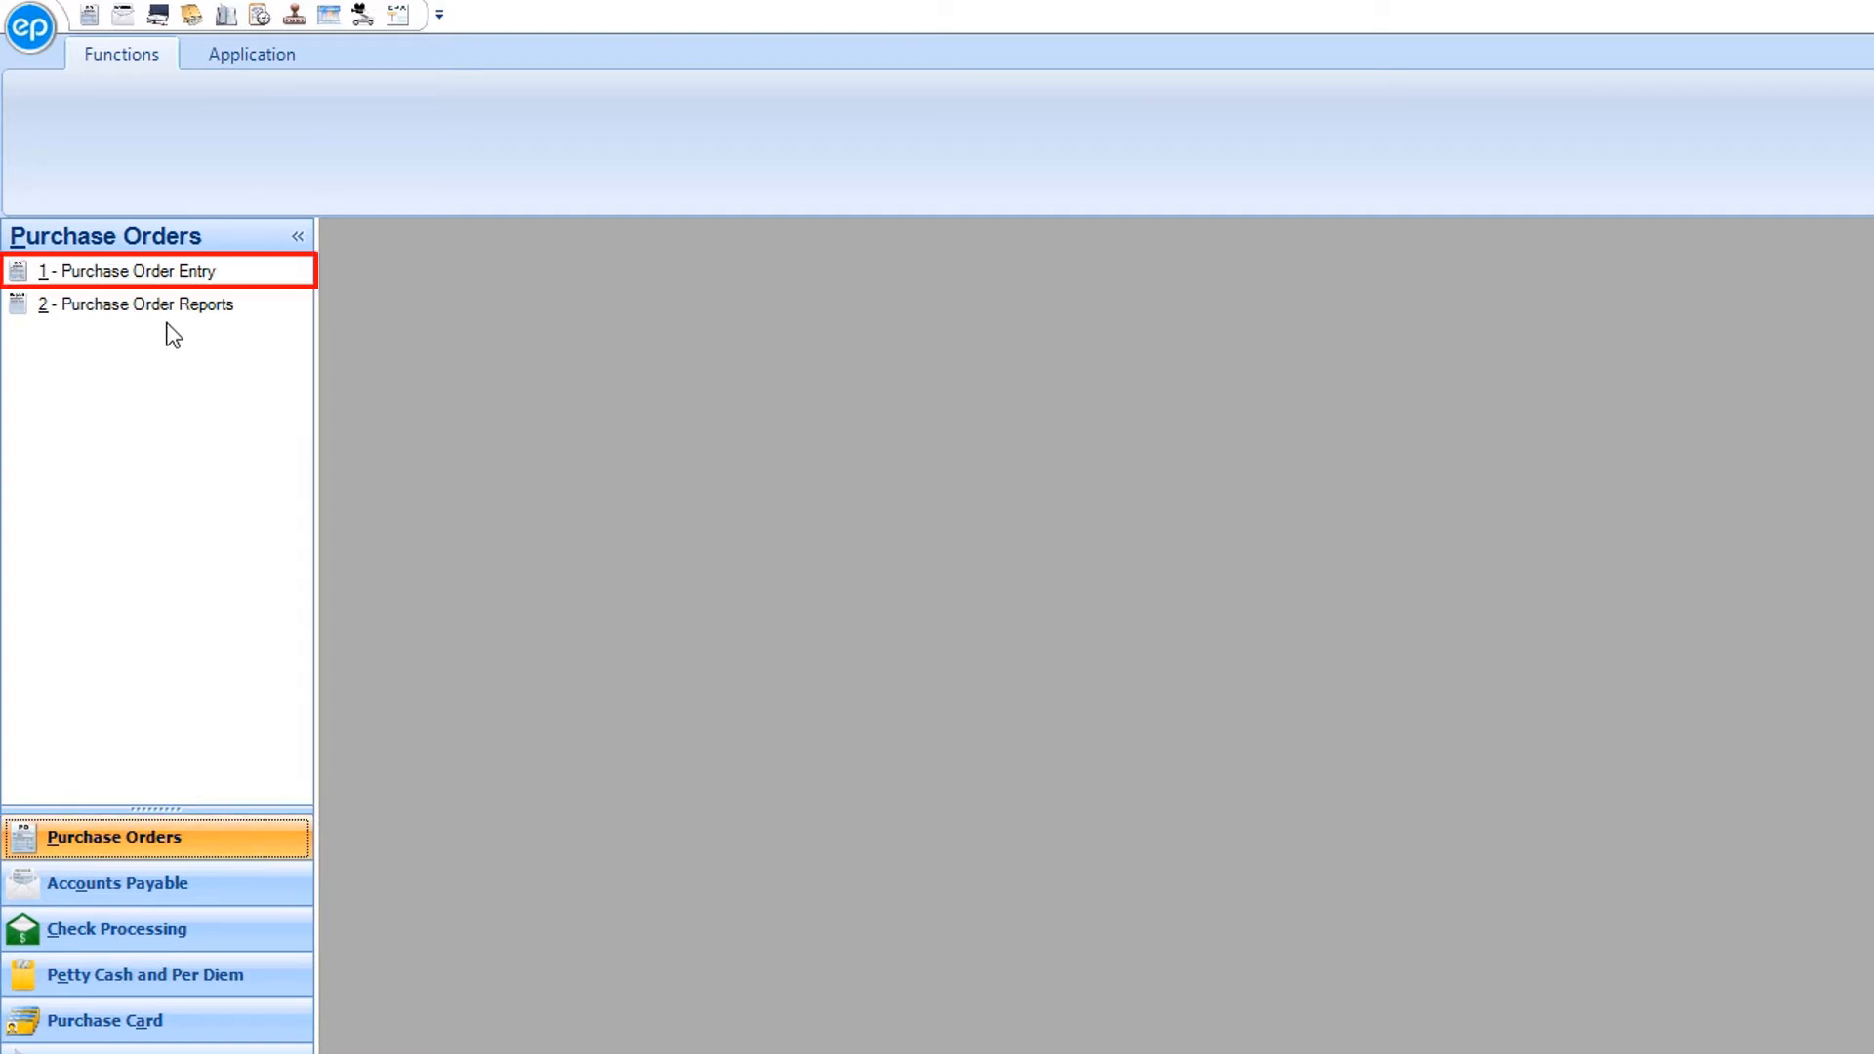
click(131, 271)
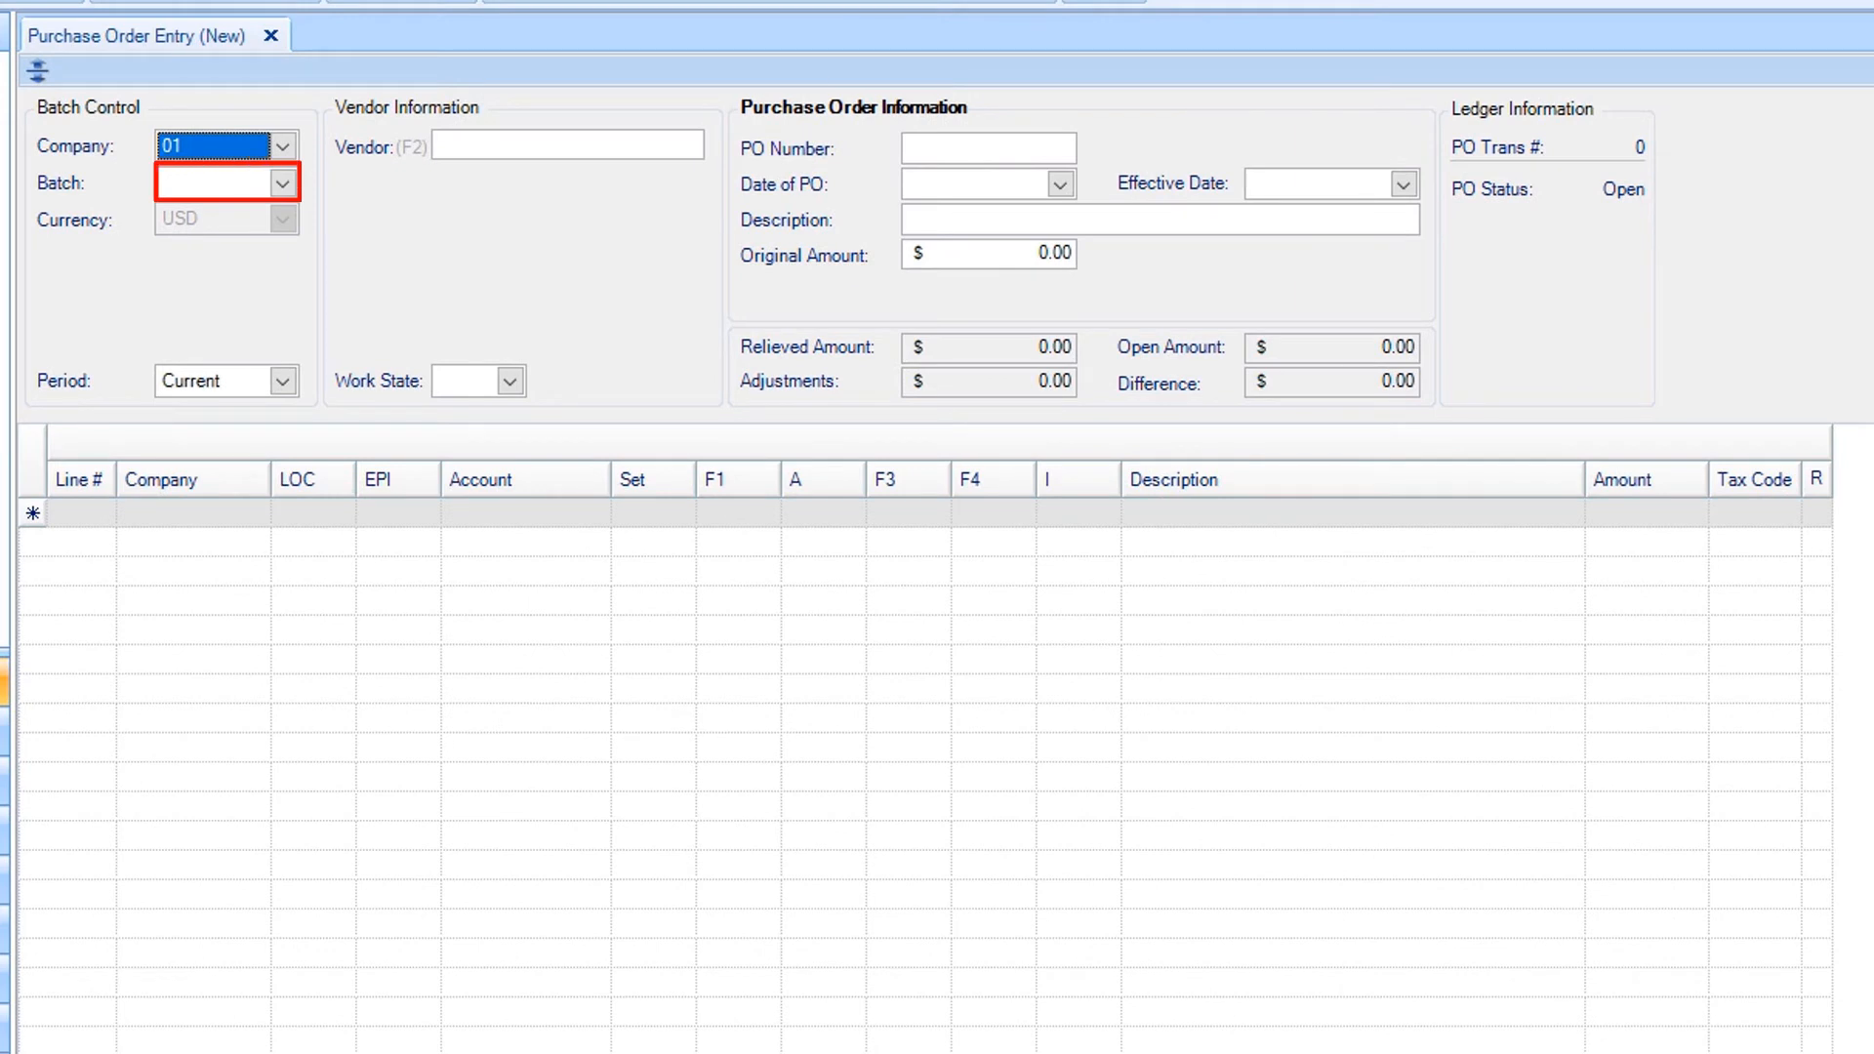
Enter batch JS022018 and confirm creating it when reported not found.
click(215, 184)
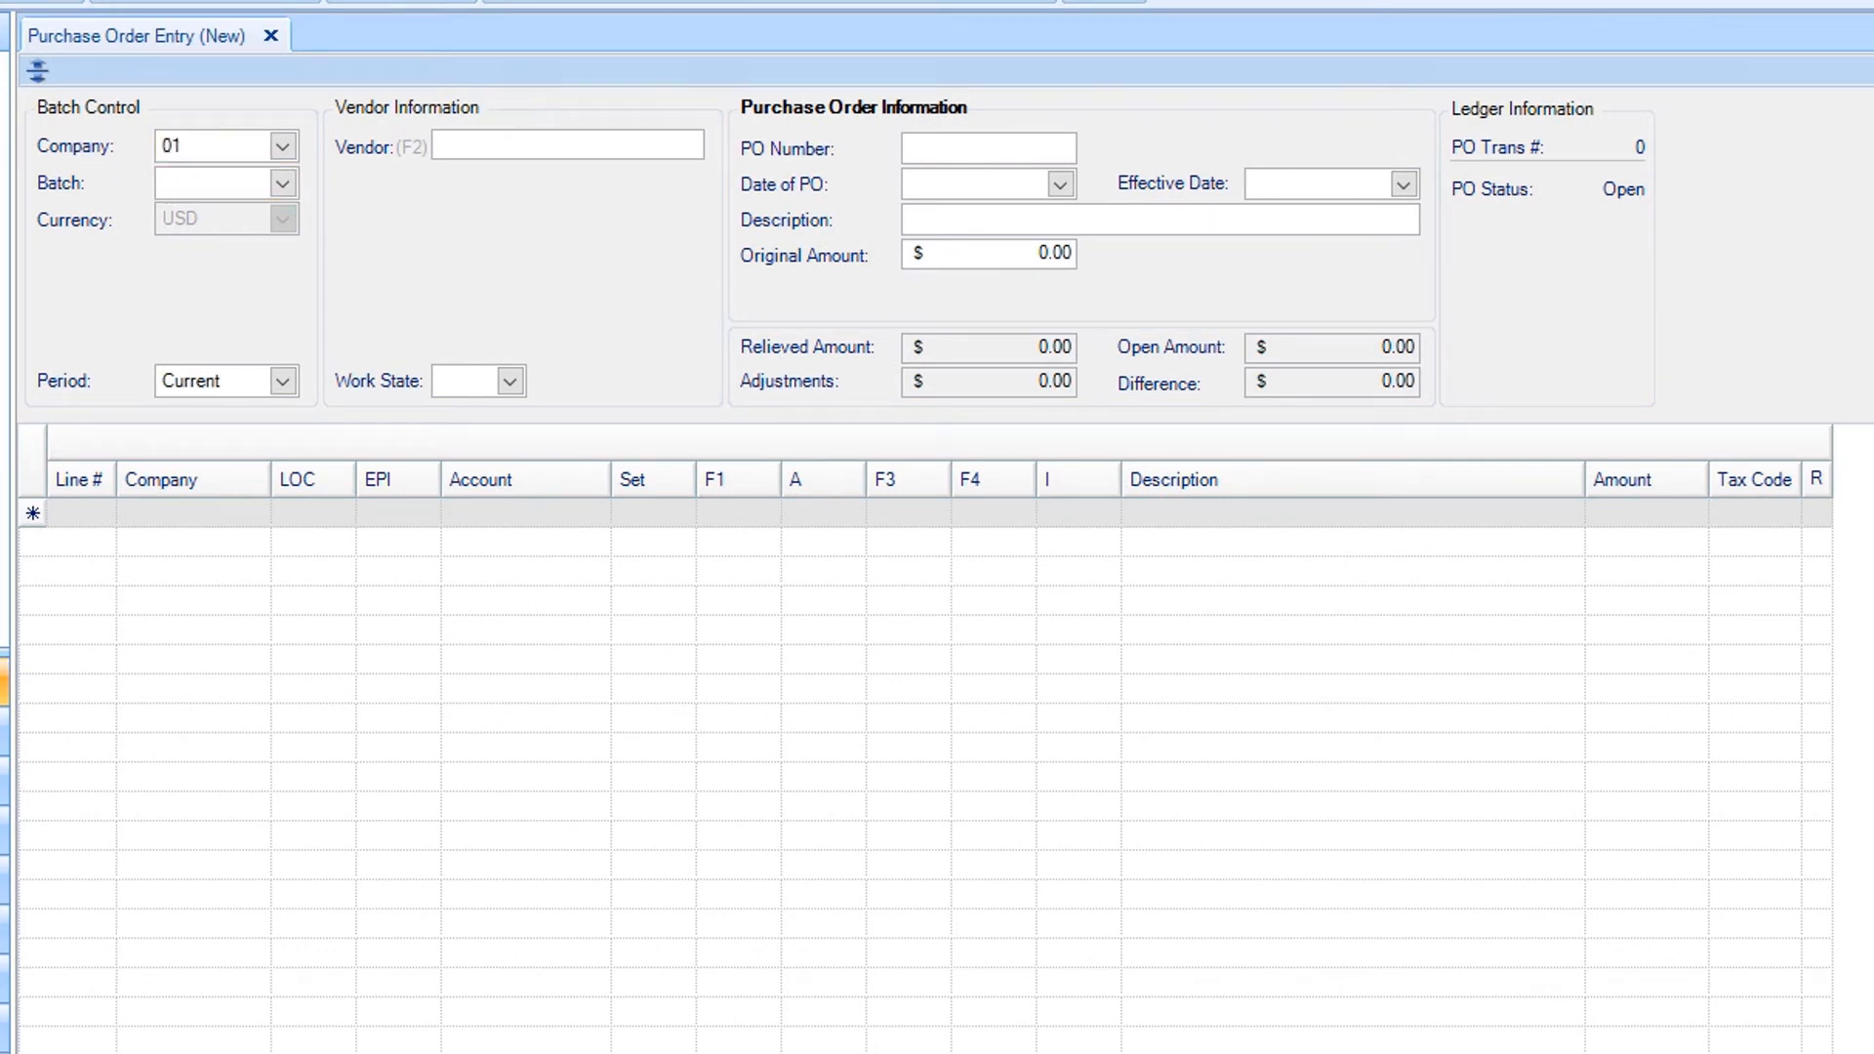
click(215, 184)
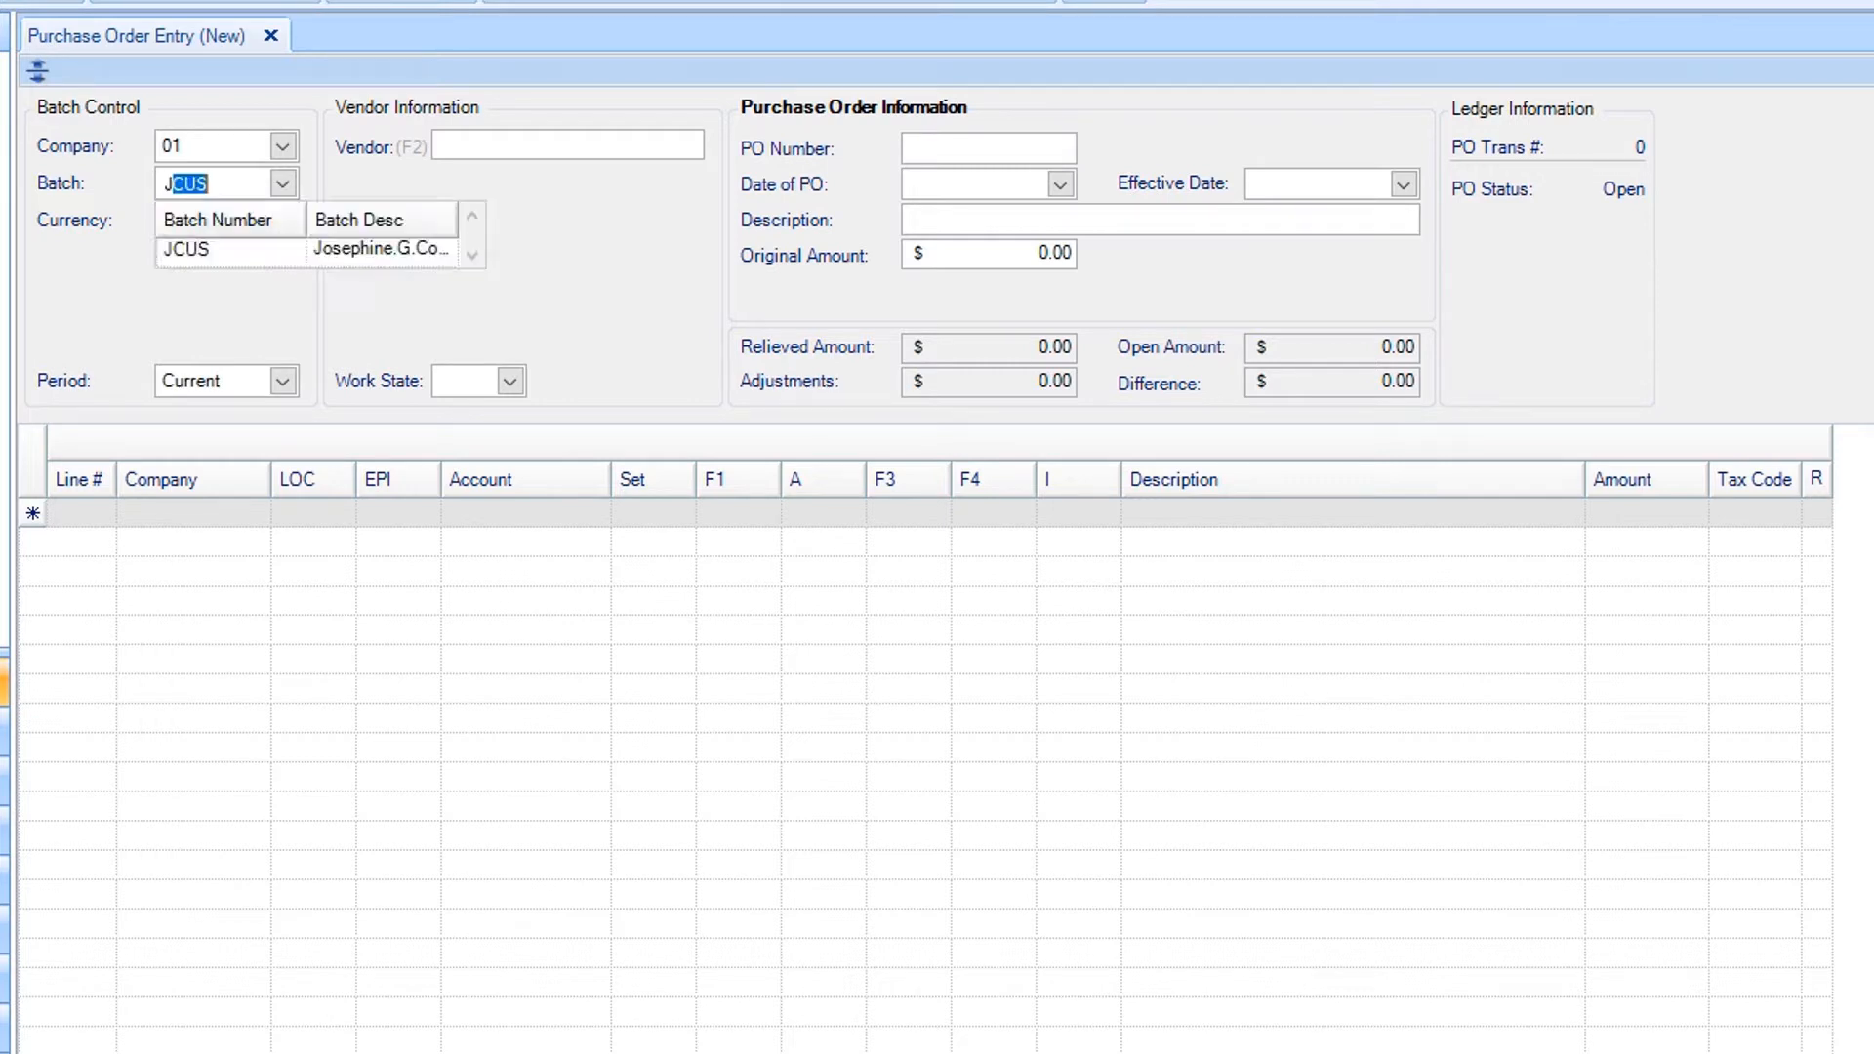
text(JS022)
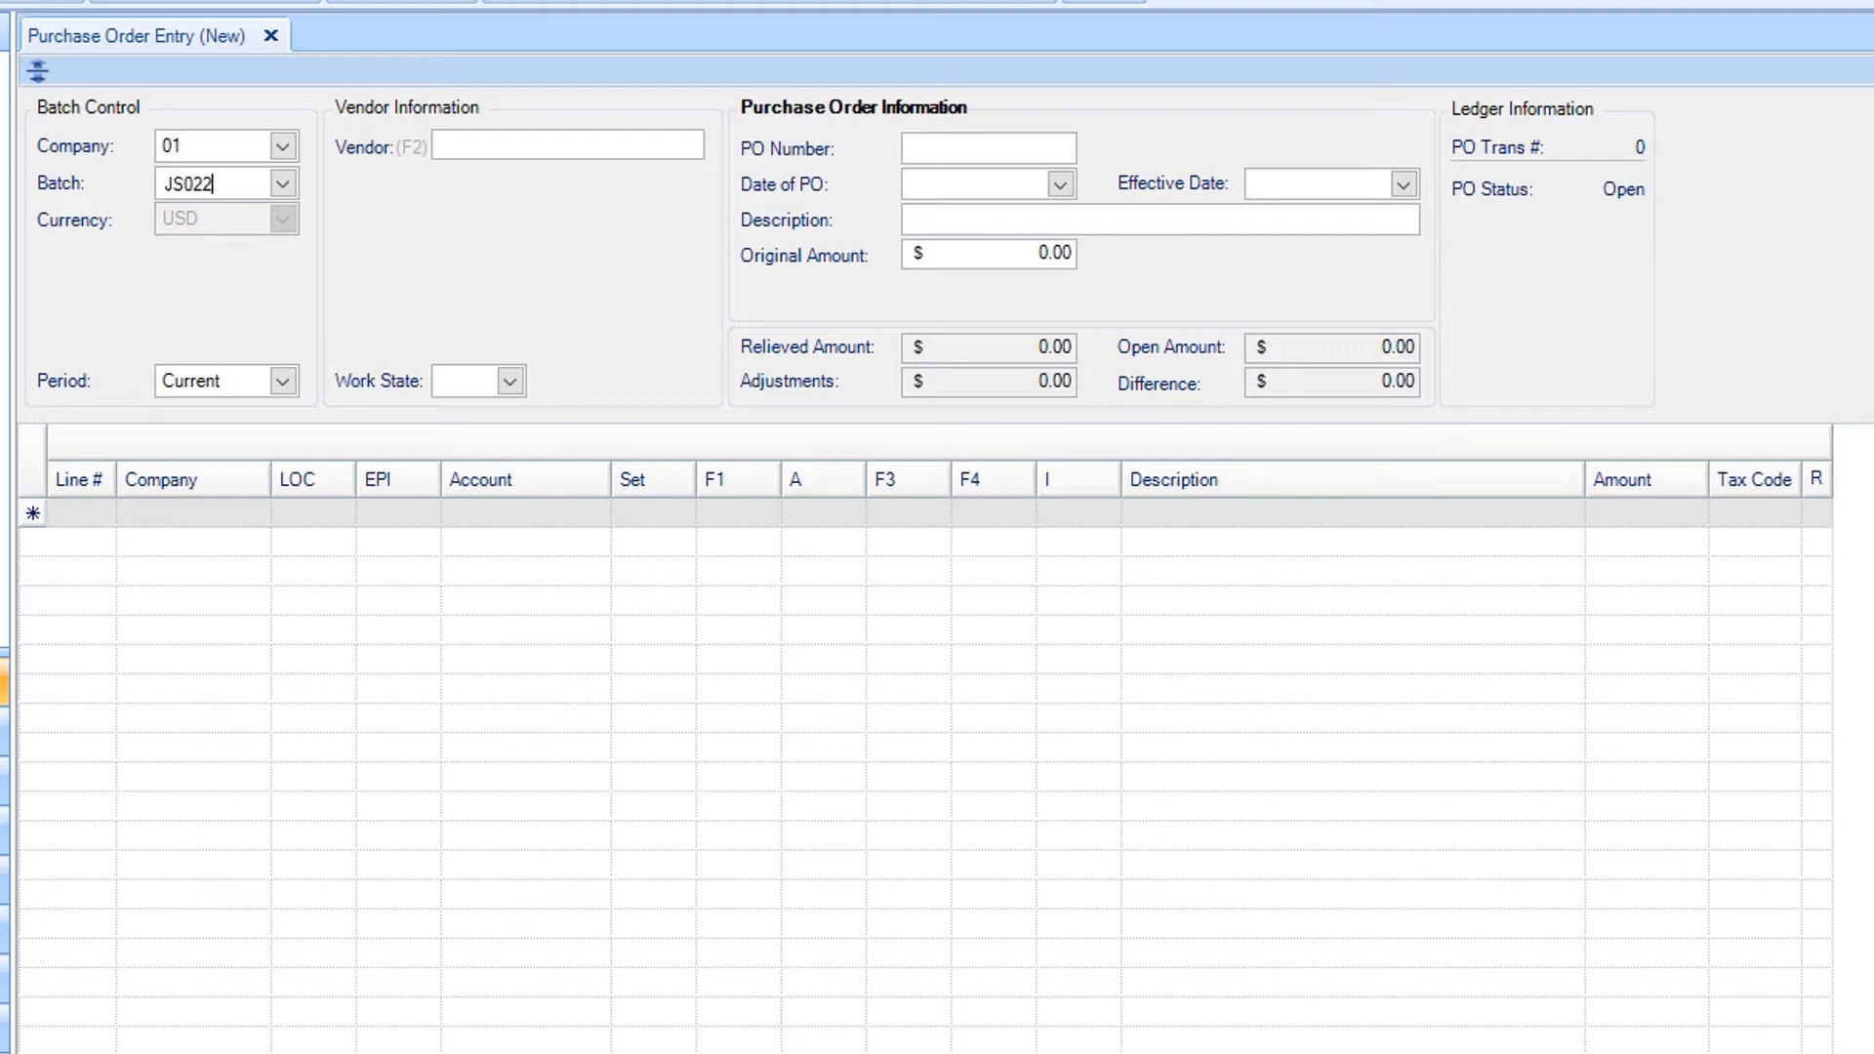
text(018)
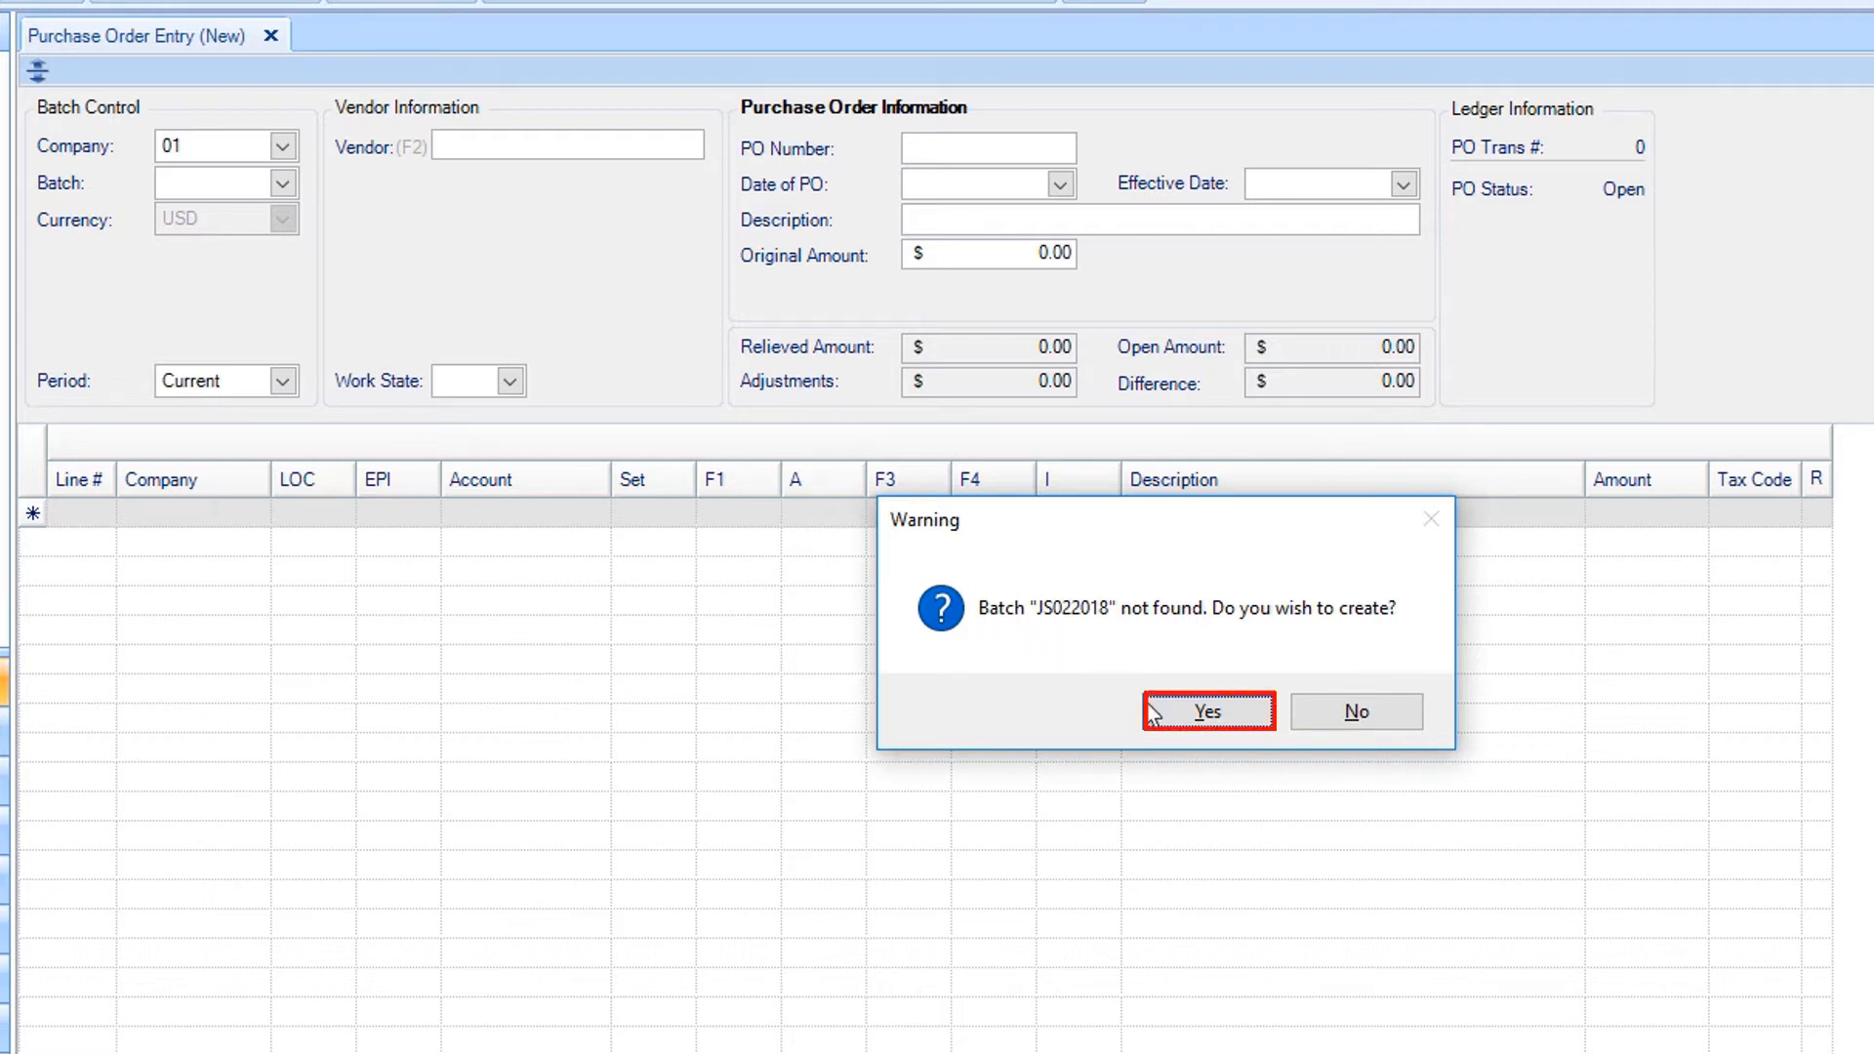
click(1206, 711)
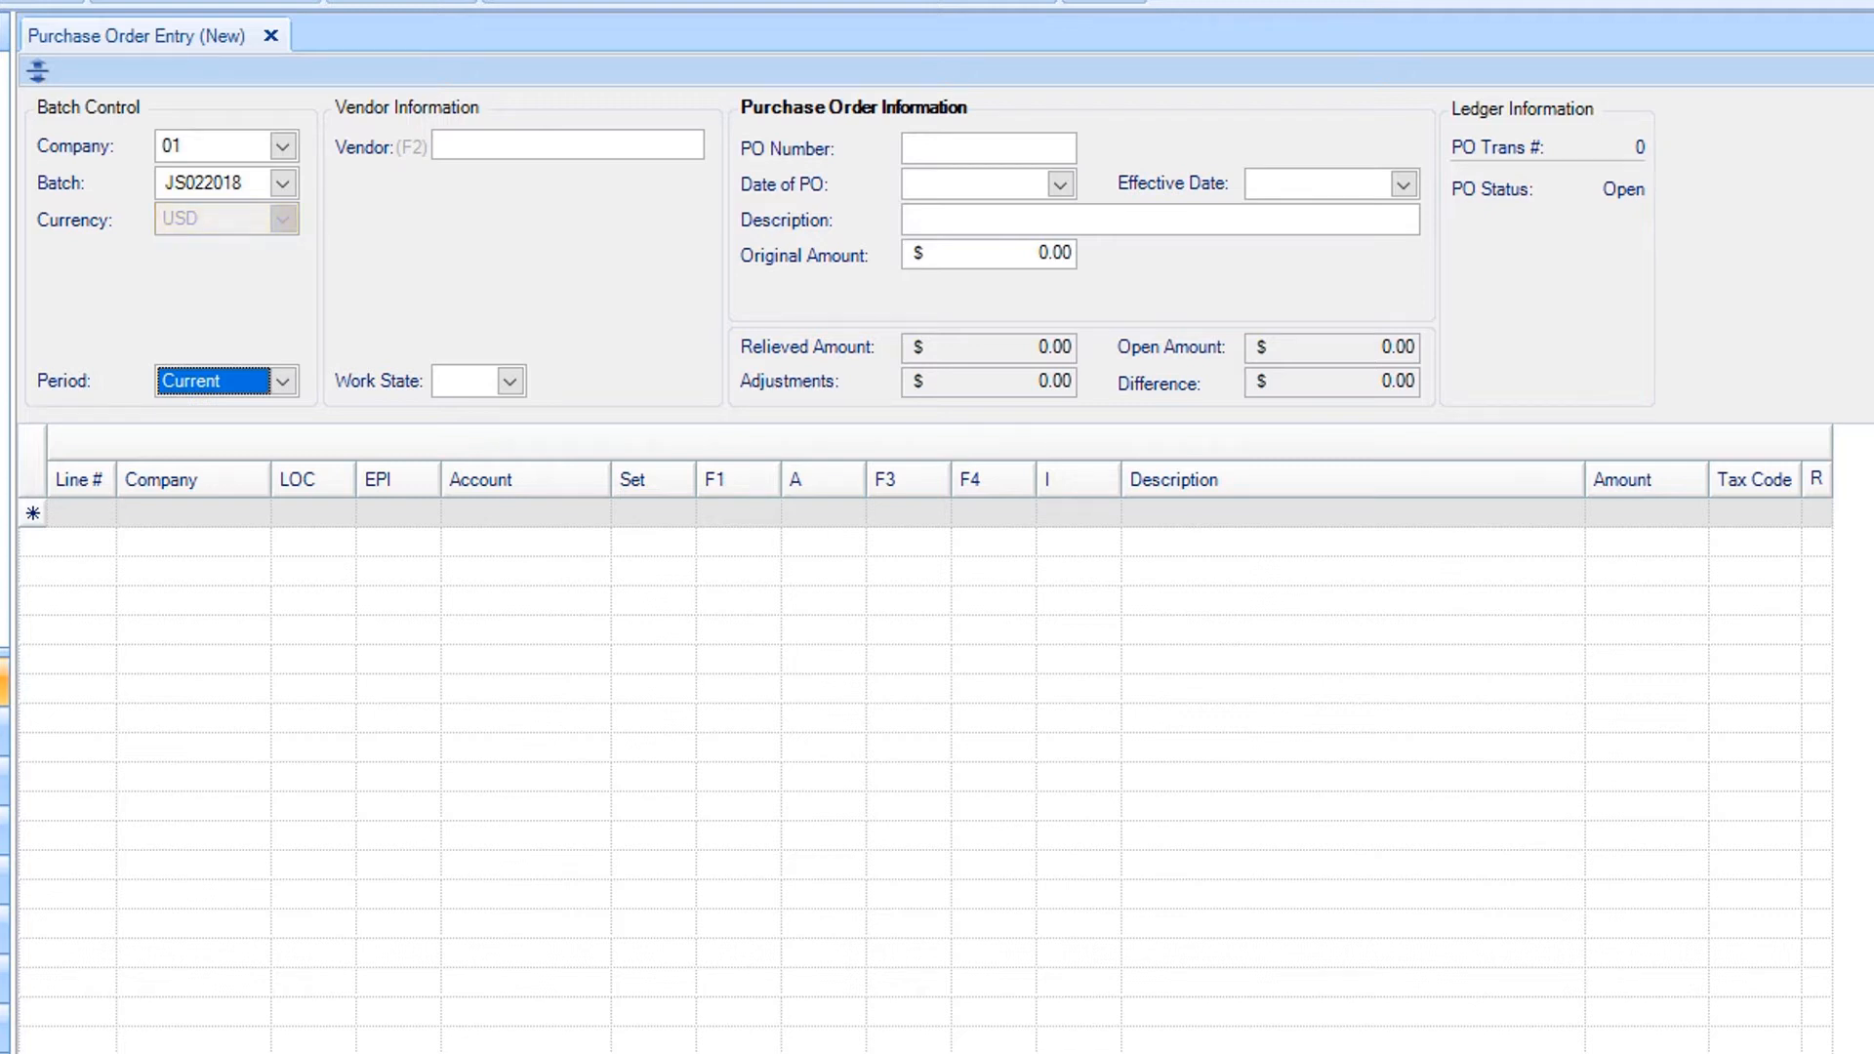
mouse_move(315, 371)
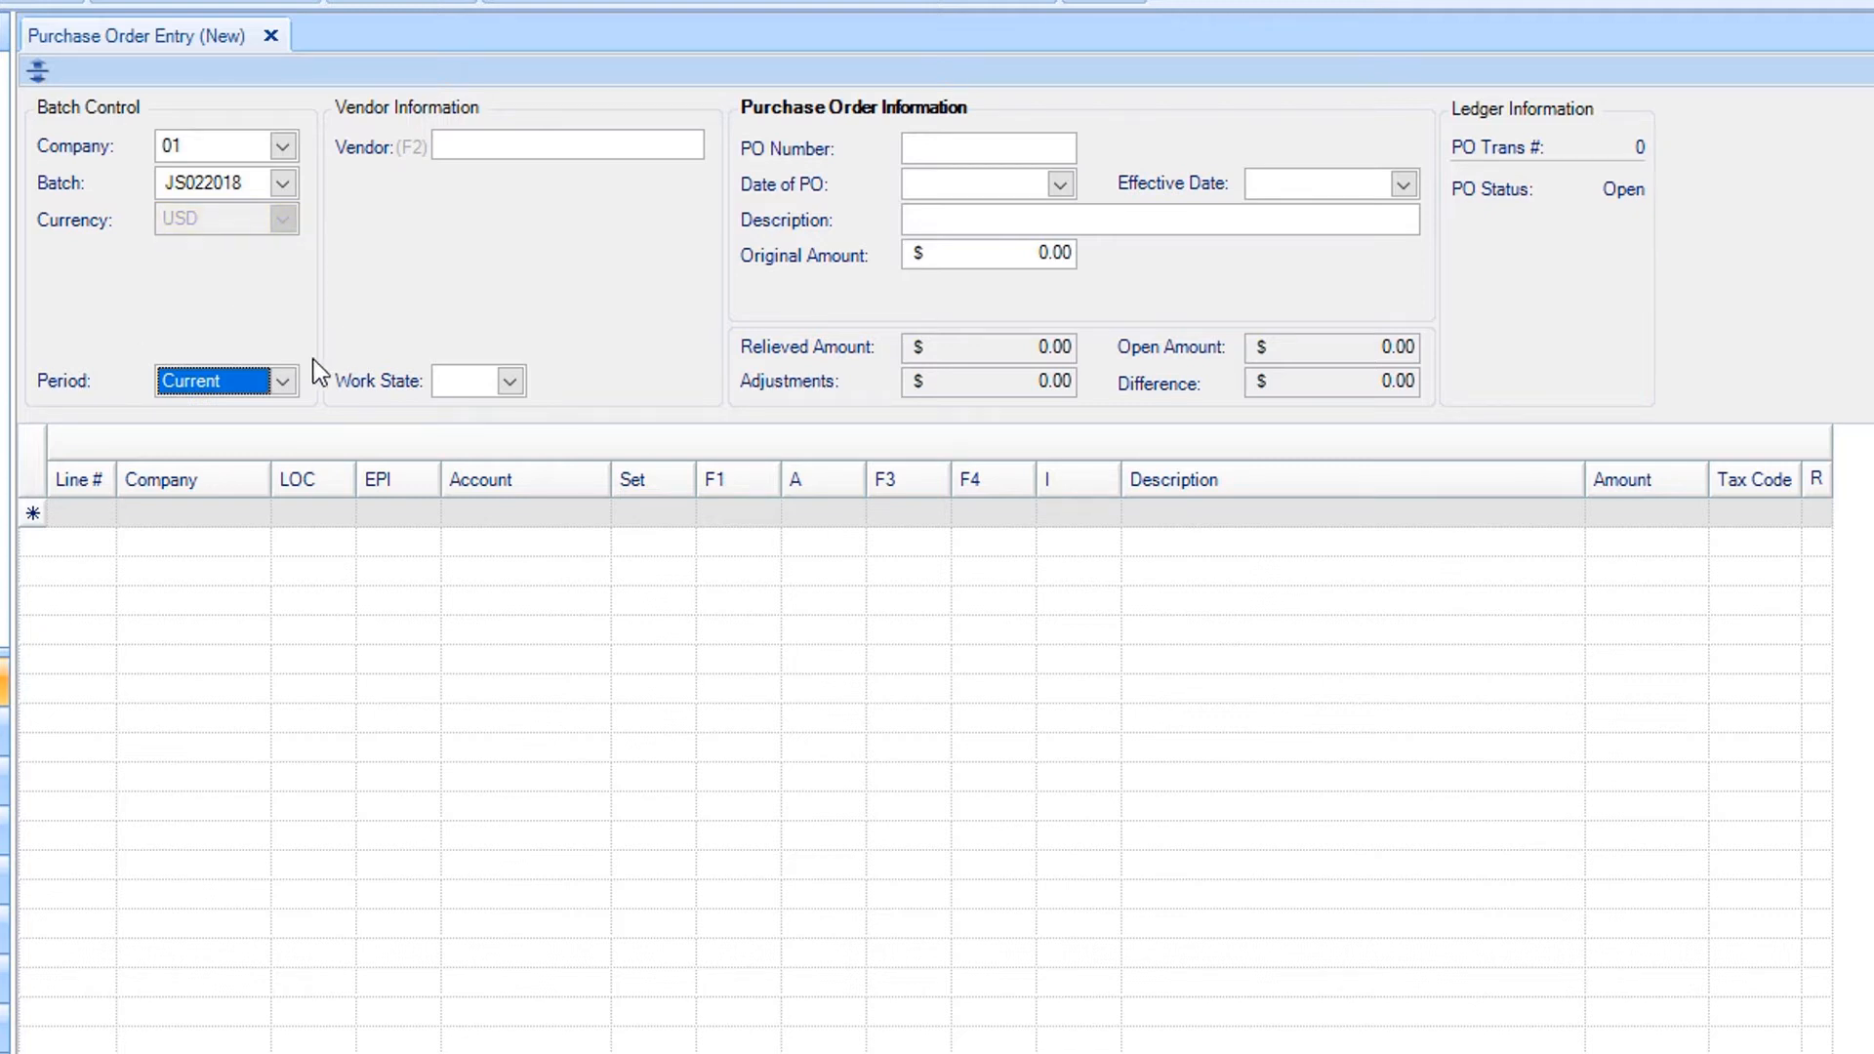
click(286, 380)
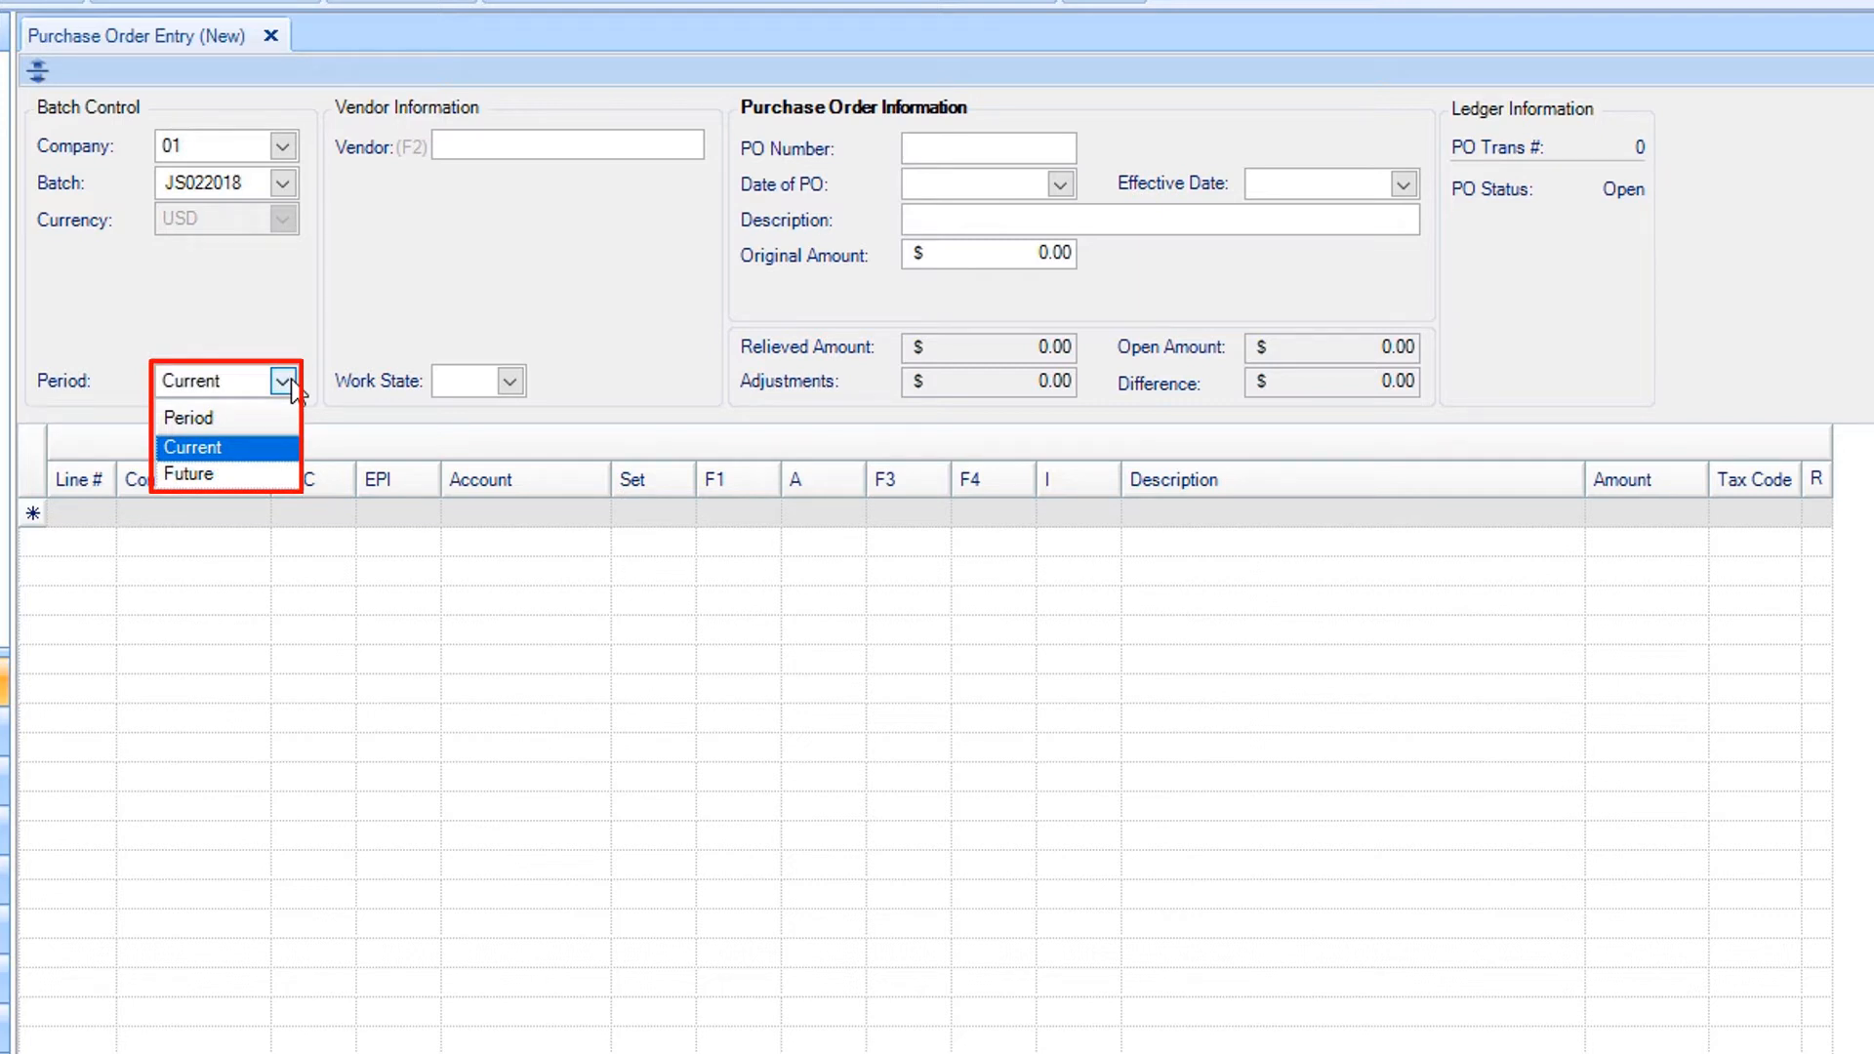
click(193, 447)
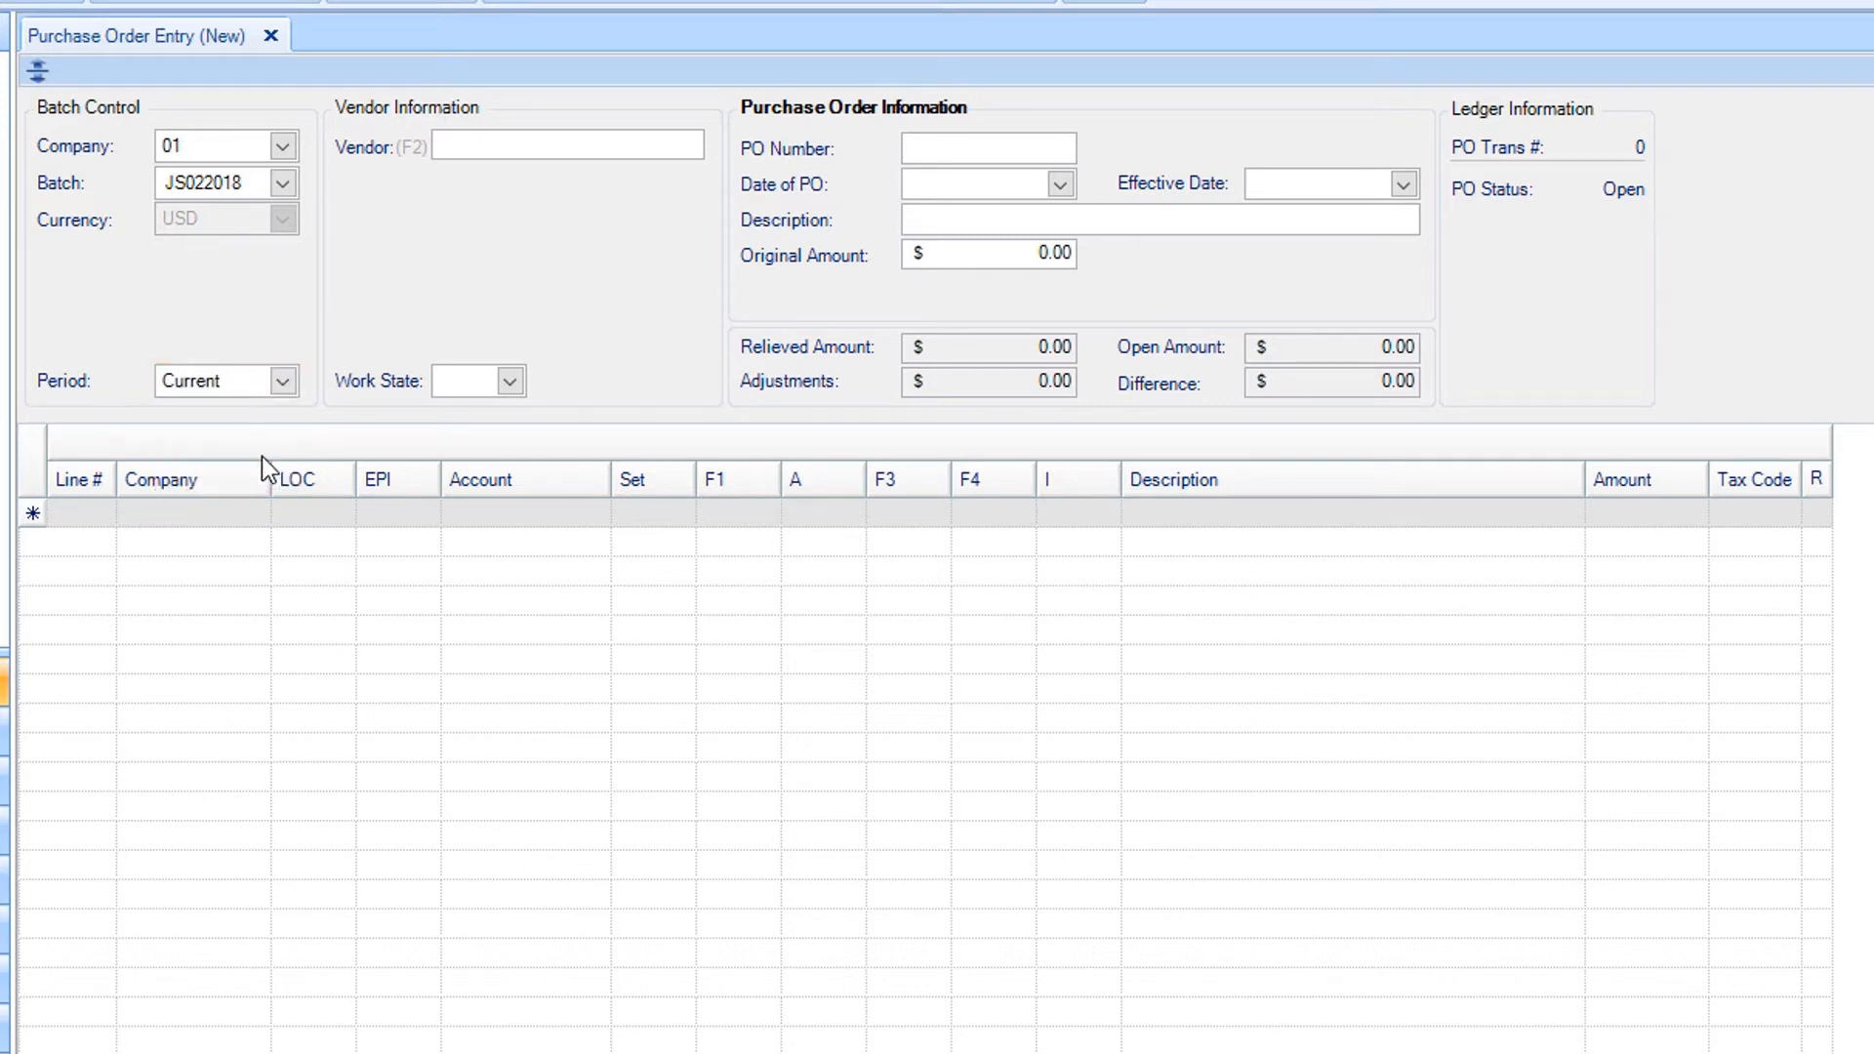
click(212, 381)
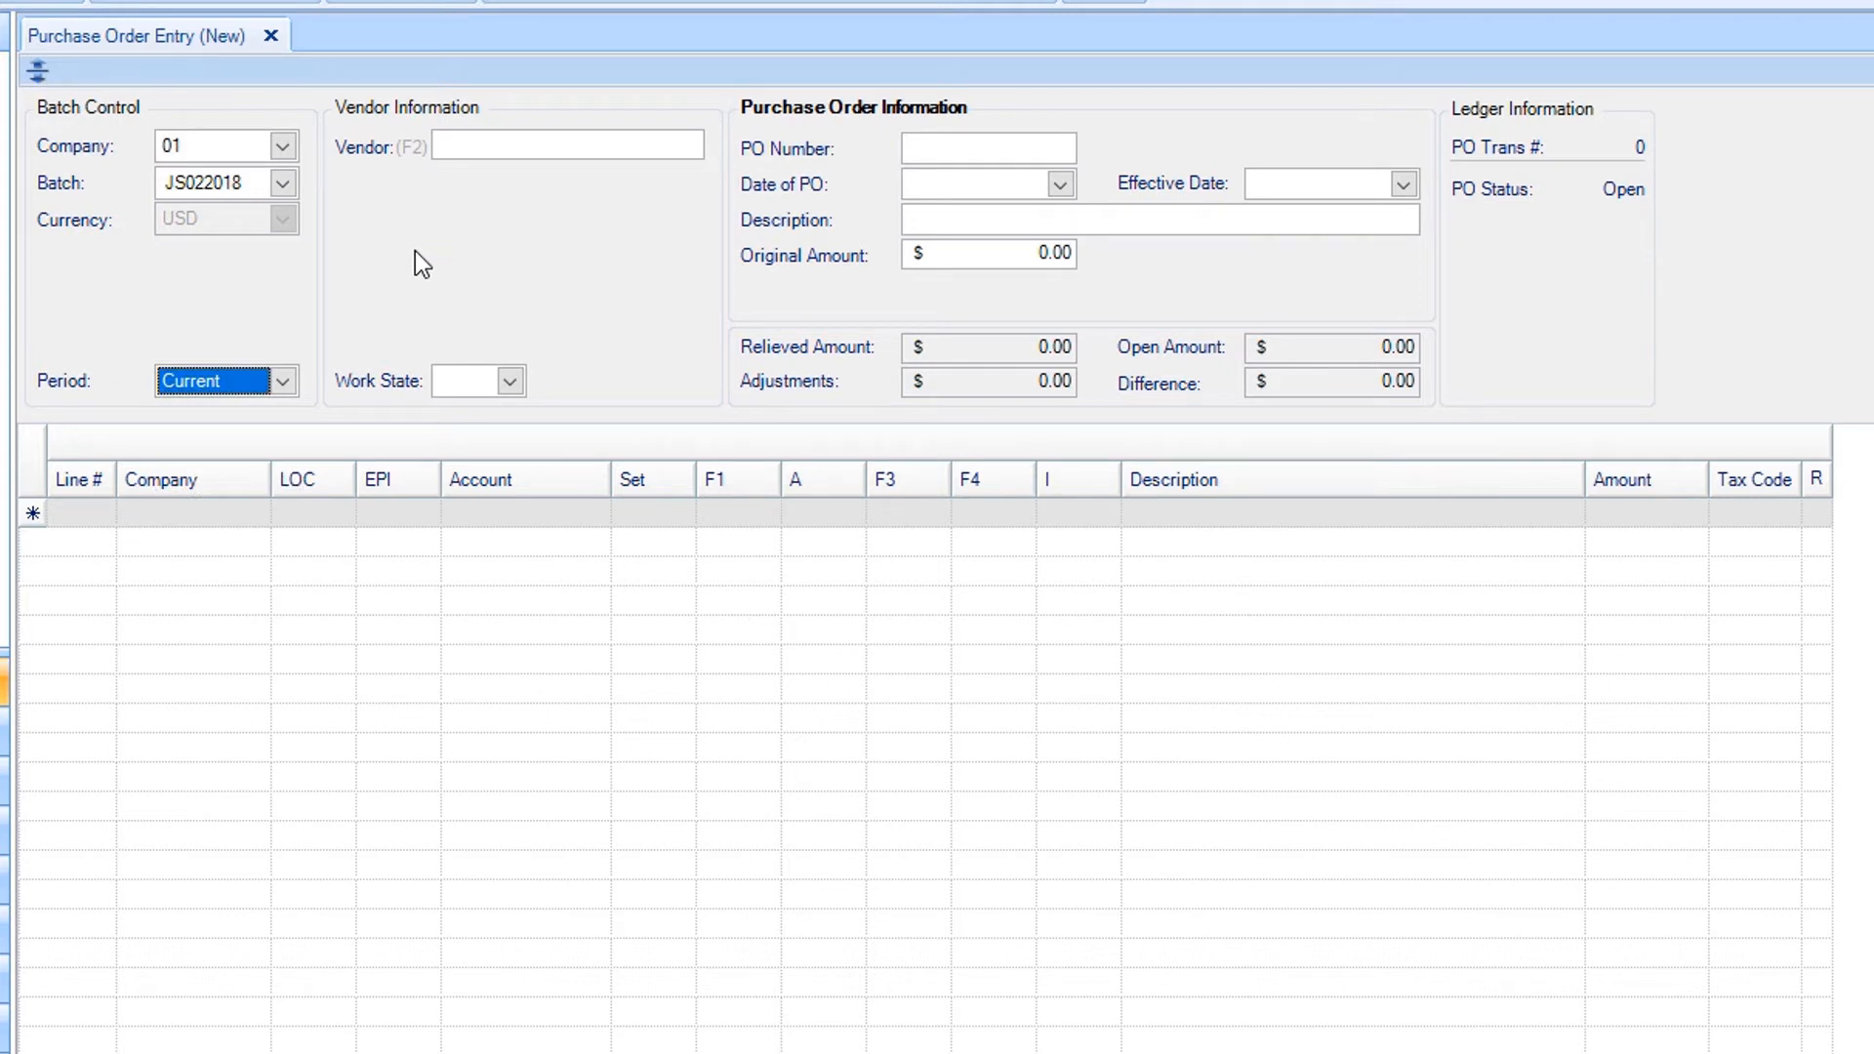
click(567, 142)
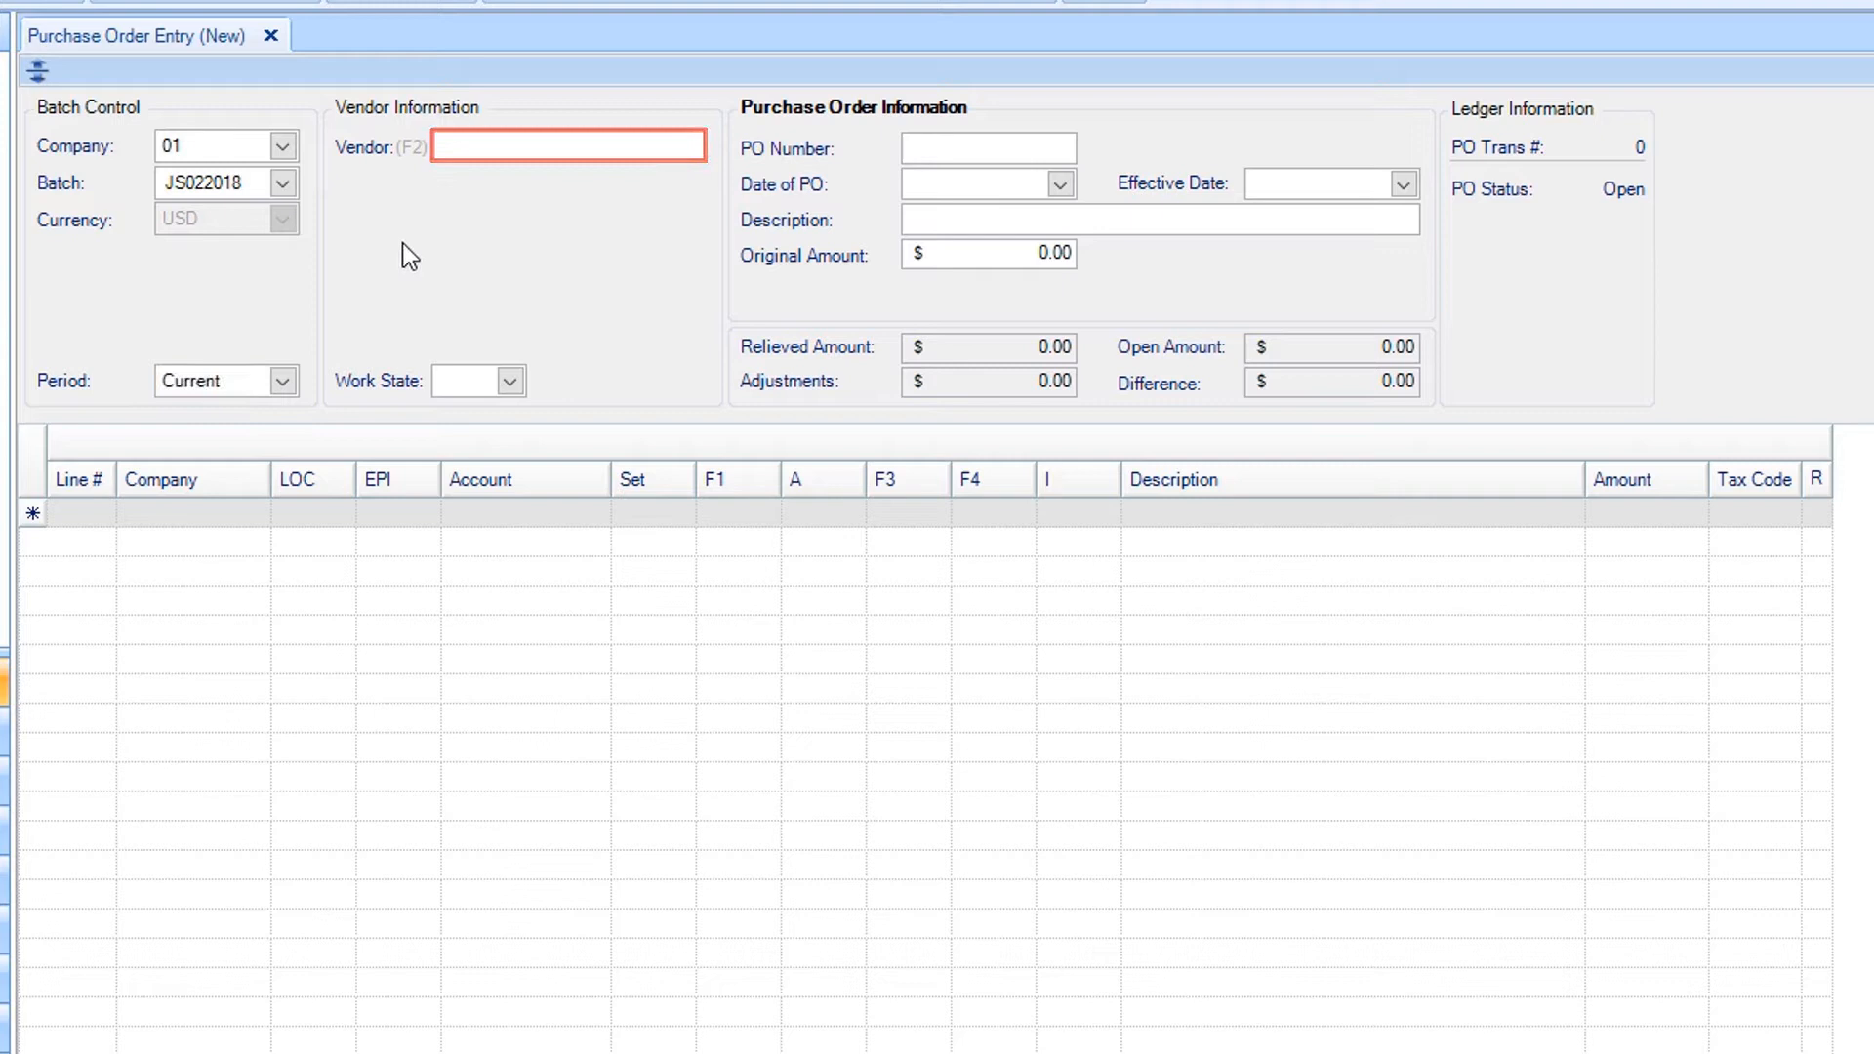
text(Company)
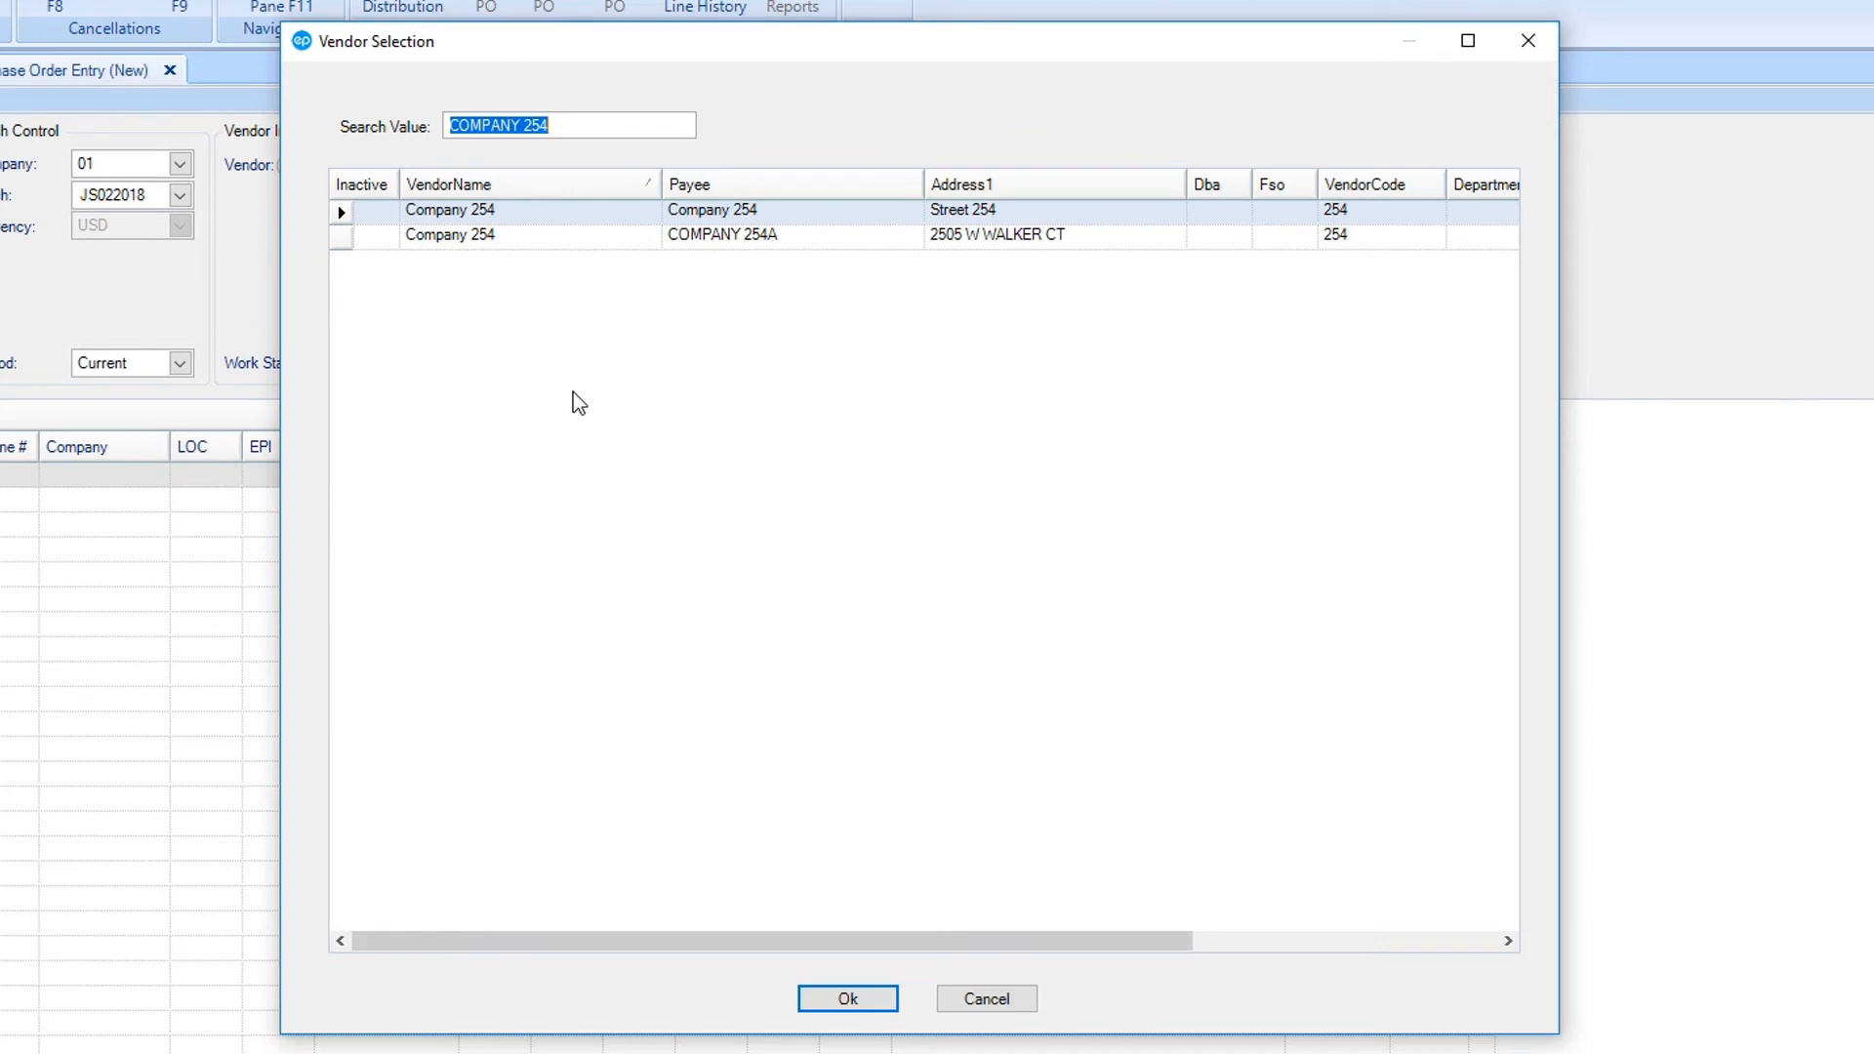
click(449, 183)
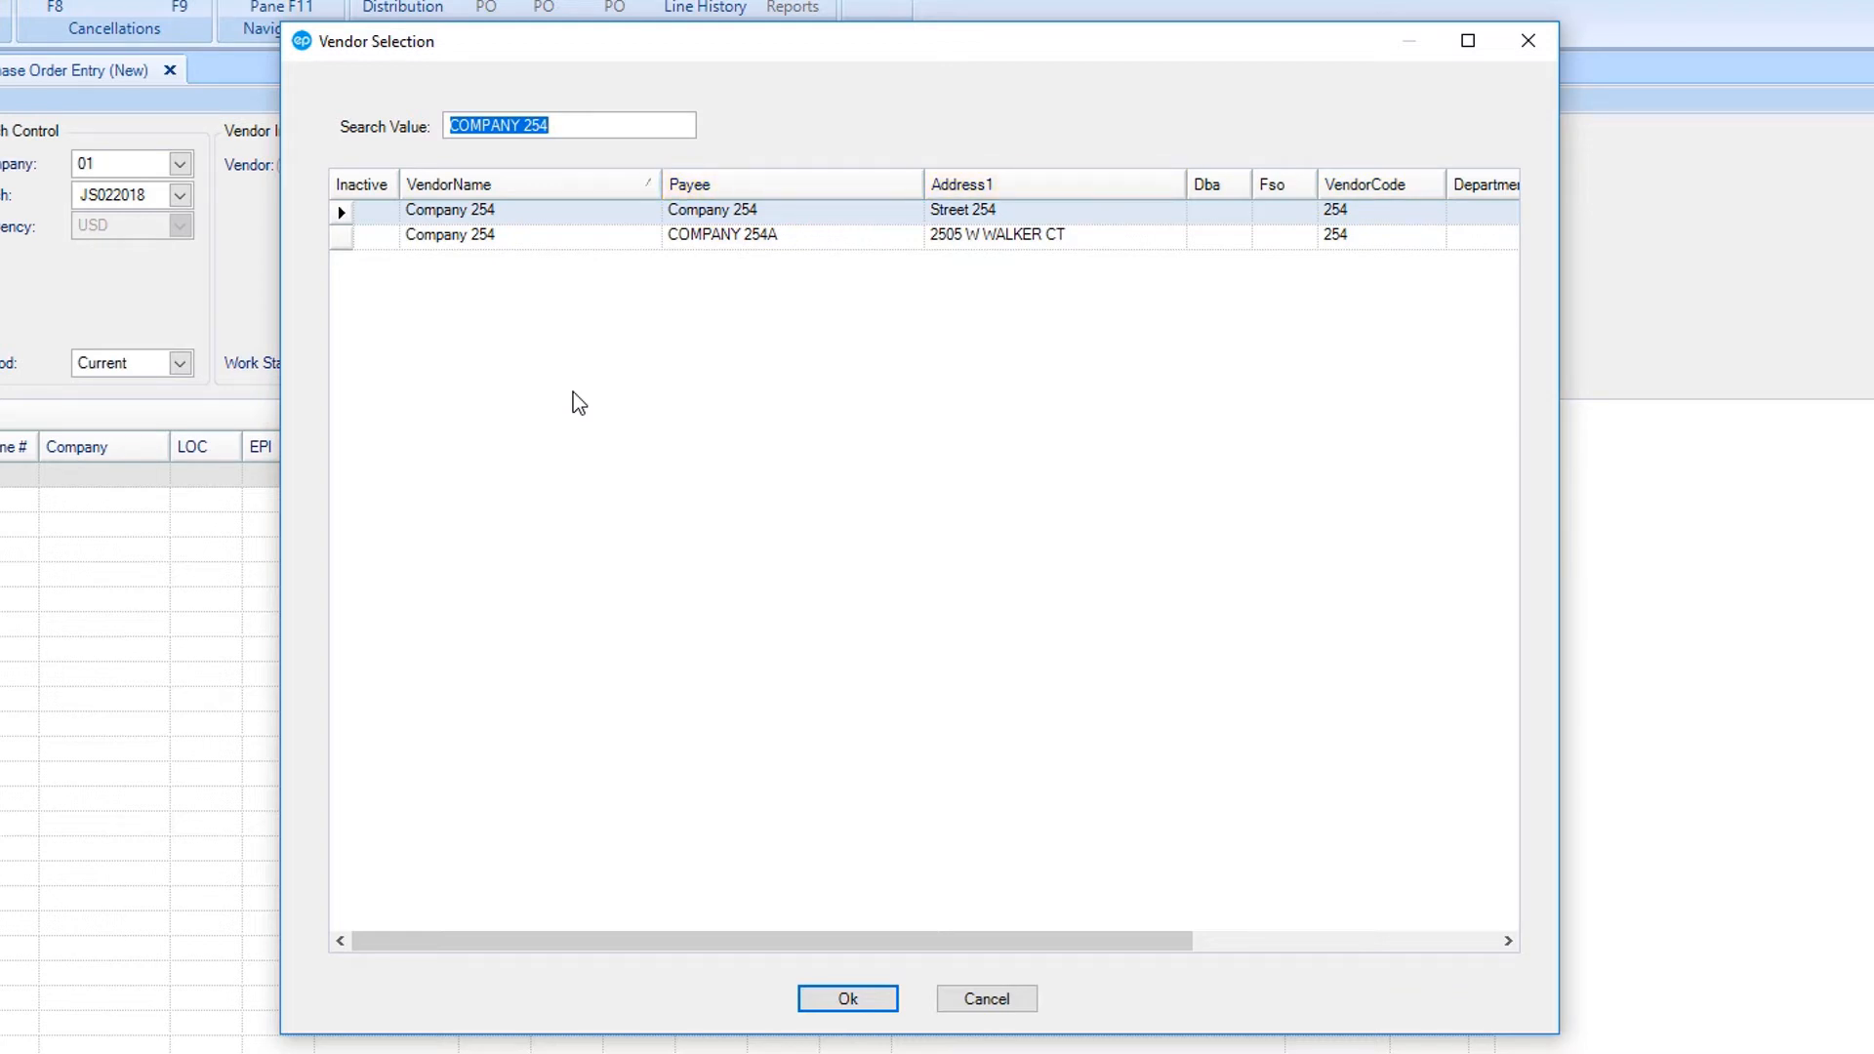
click(478, 234)
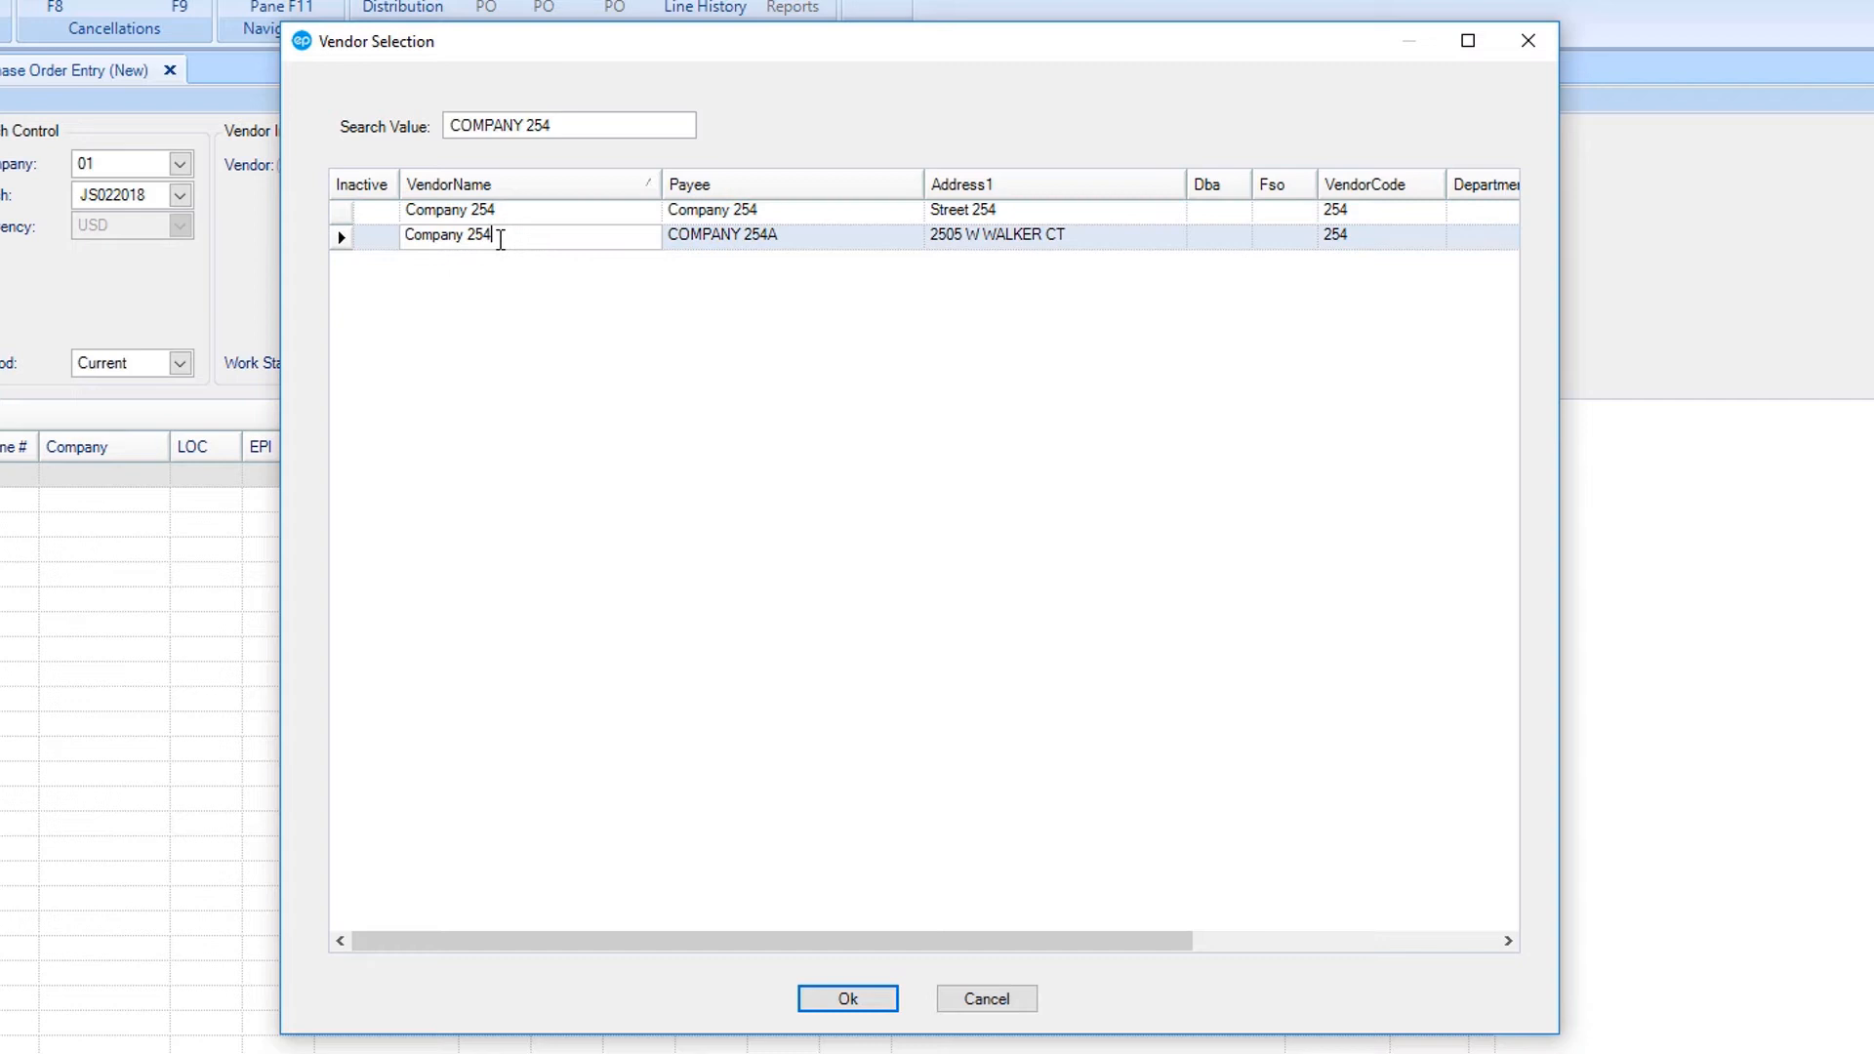
click(846, 998)
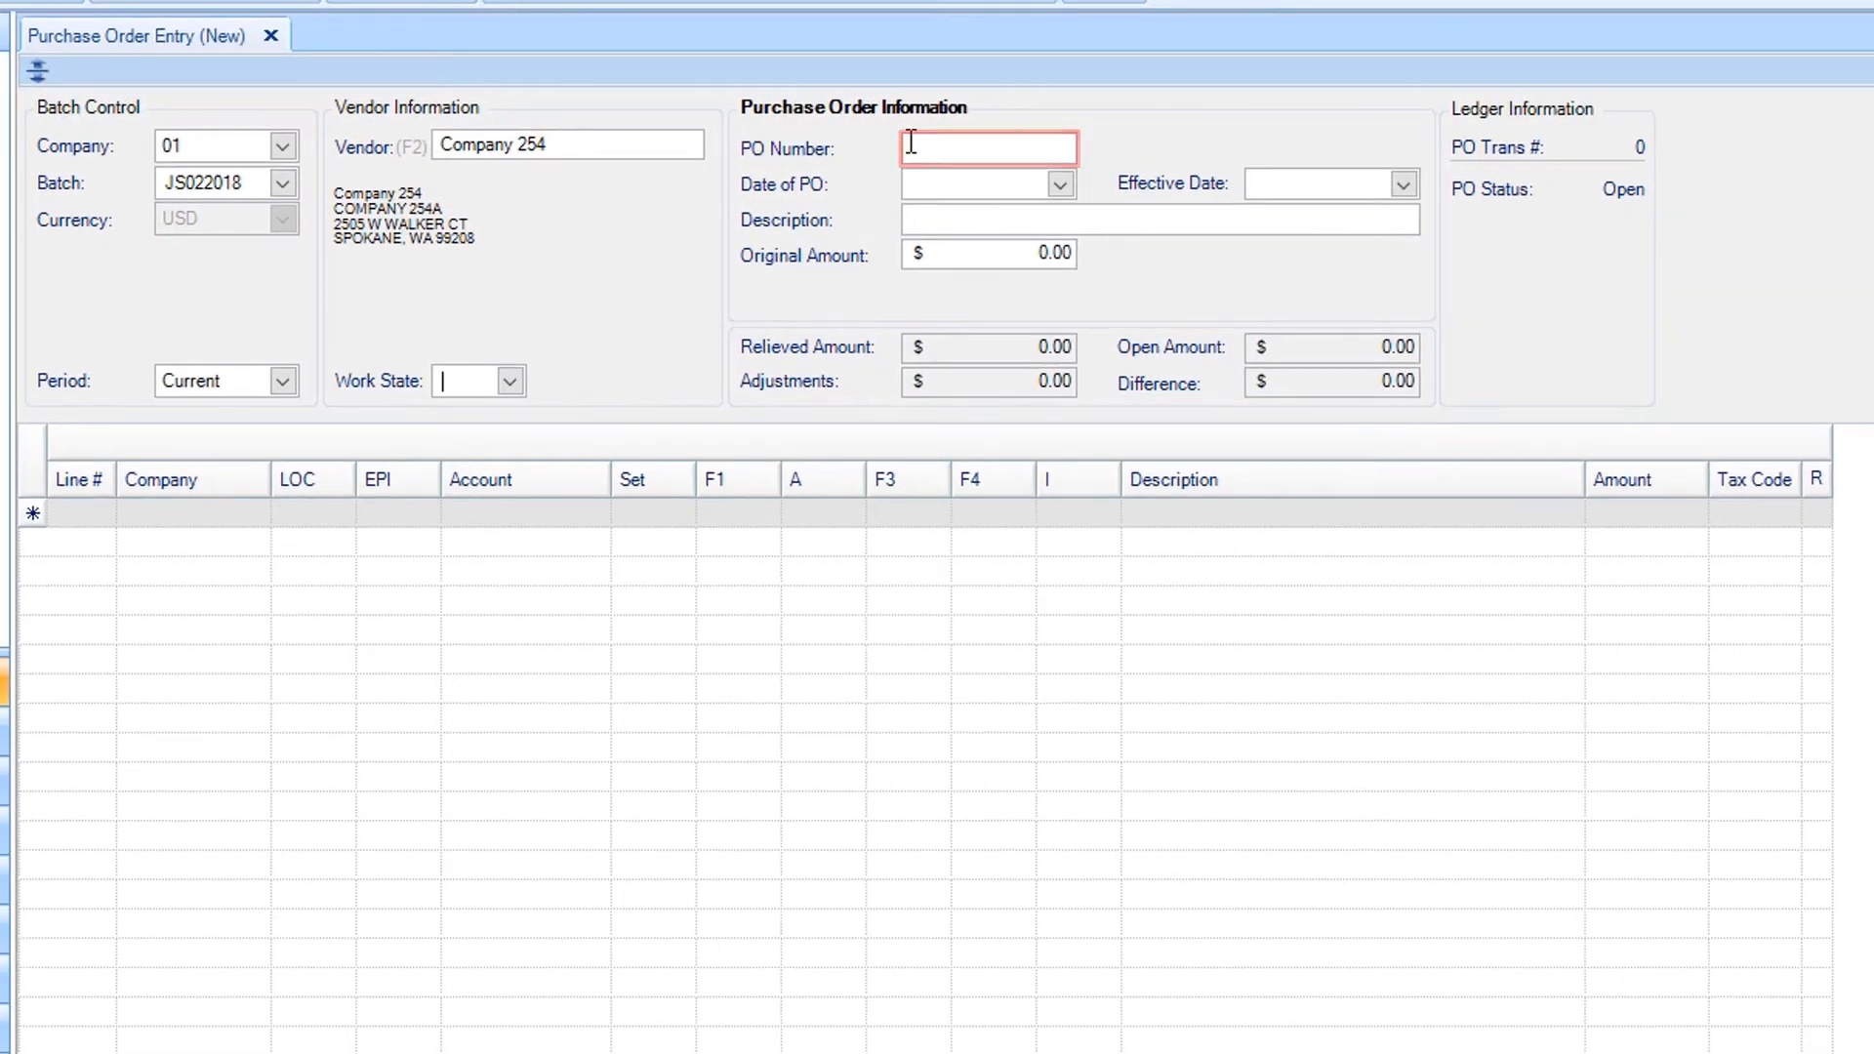
Enter PO number 65161, date 02/20/2018, description 'Car and Motorcycle Rental' and original amount 1000.
text(65161)
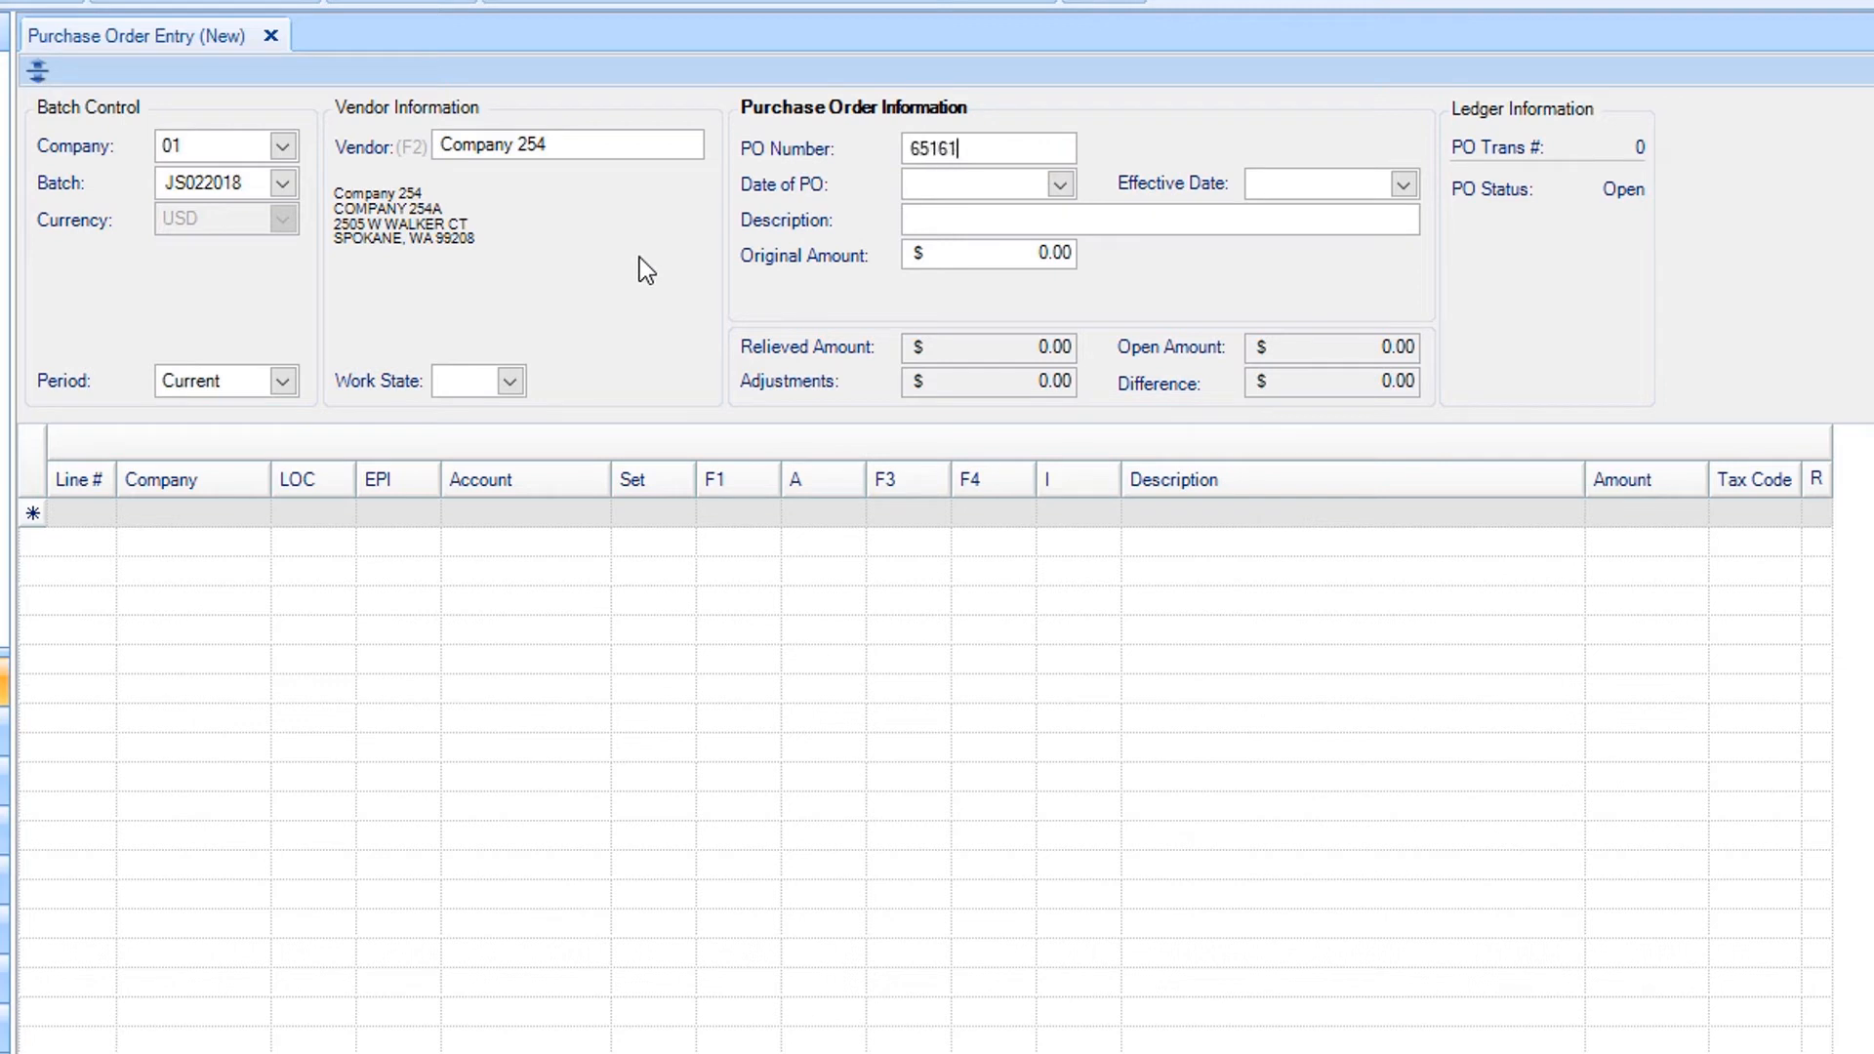
click(981, 183)
text(02/20/2018)
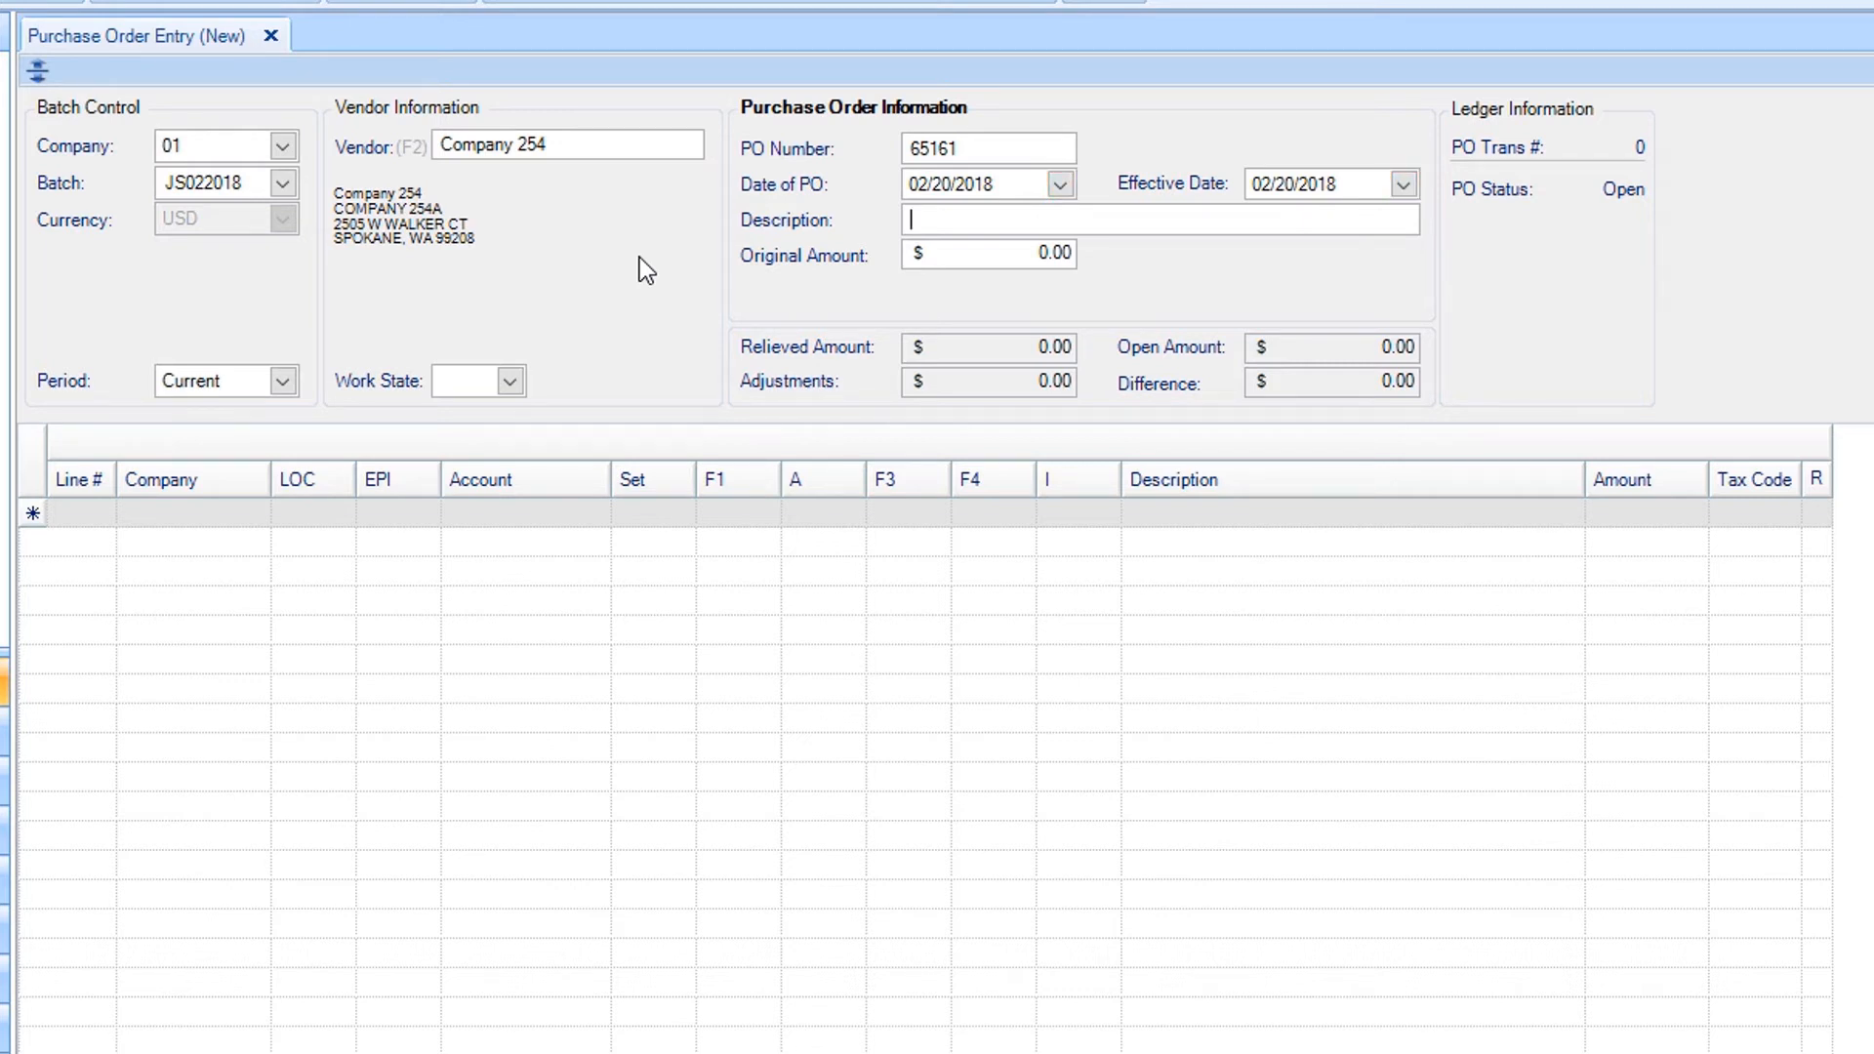
text(Car and)
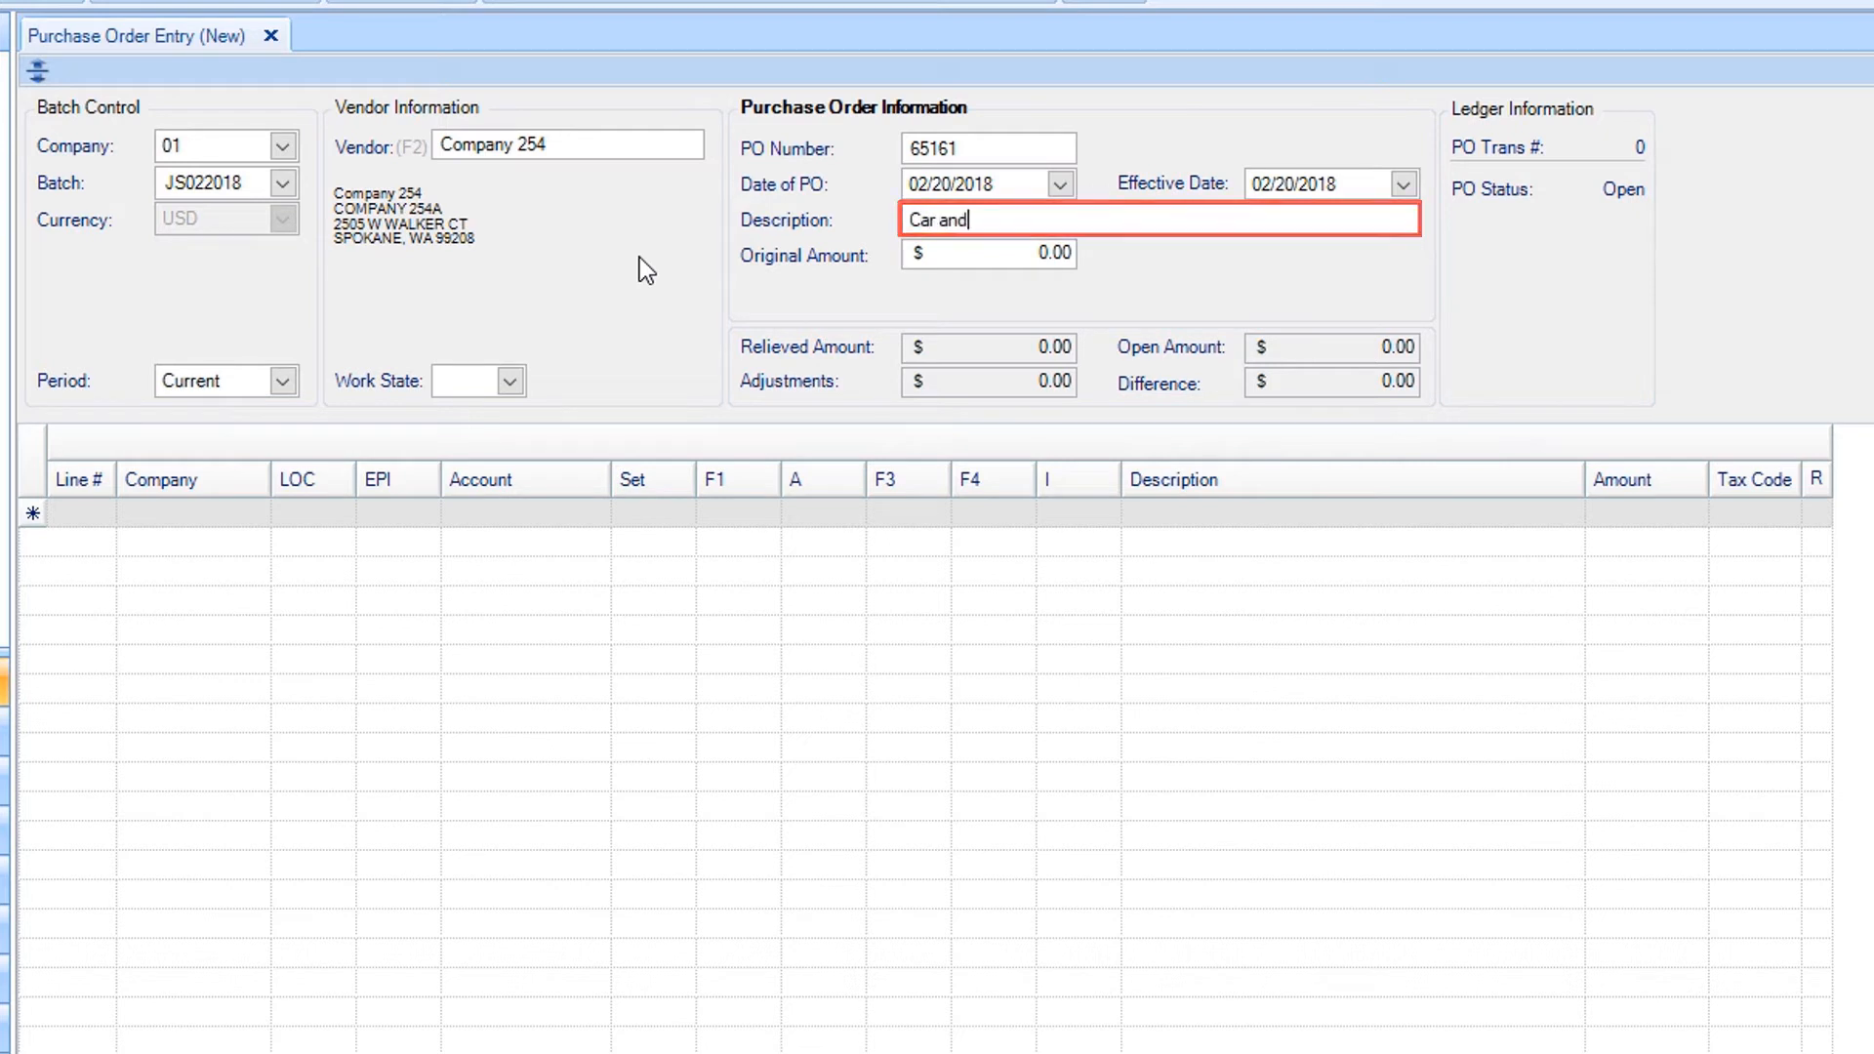
text(Motorcycle Rental)
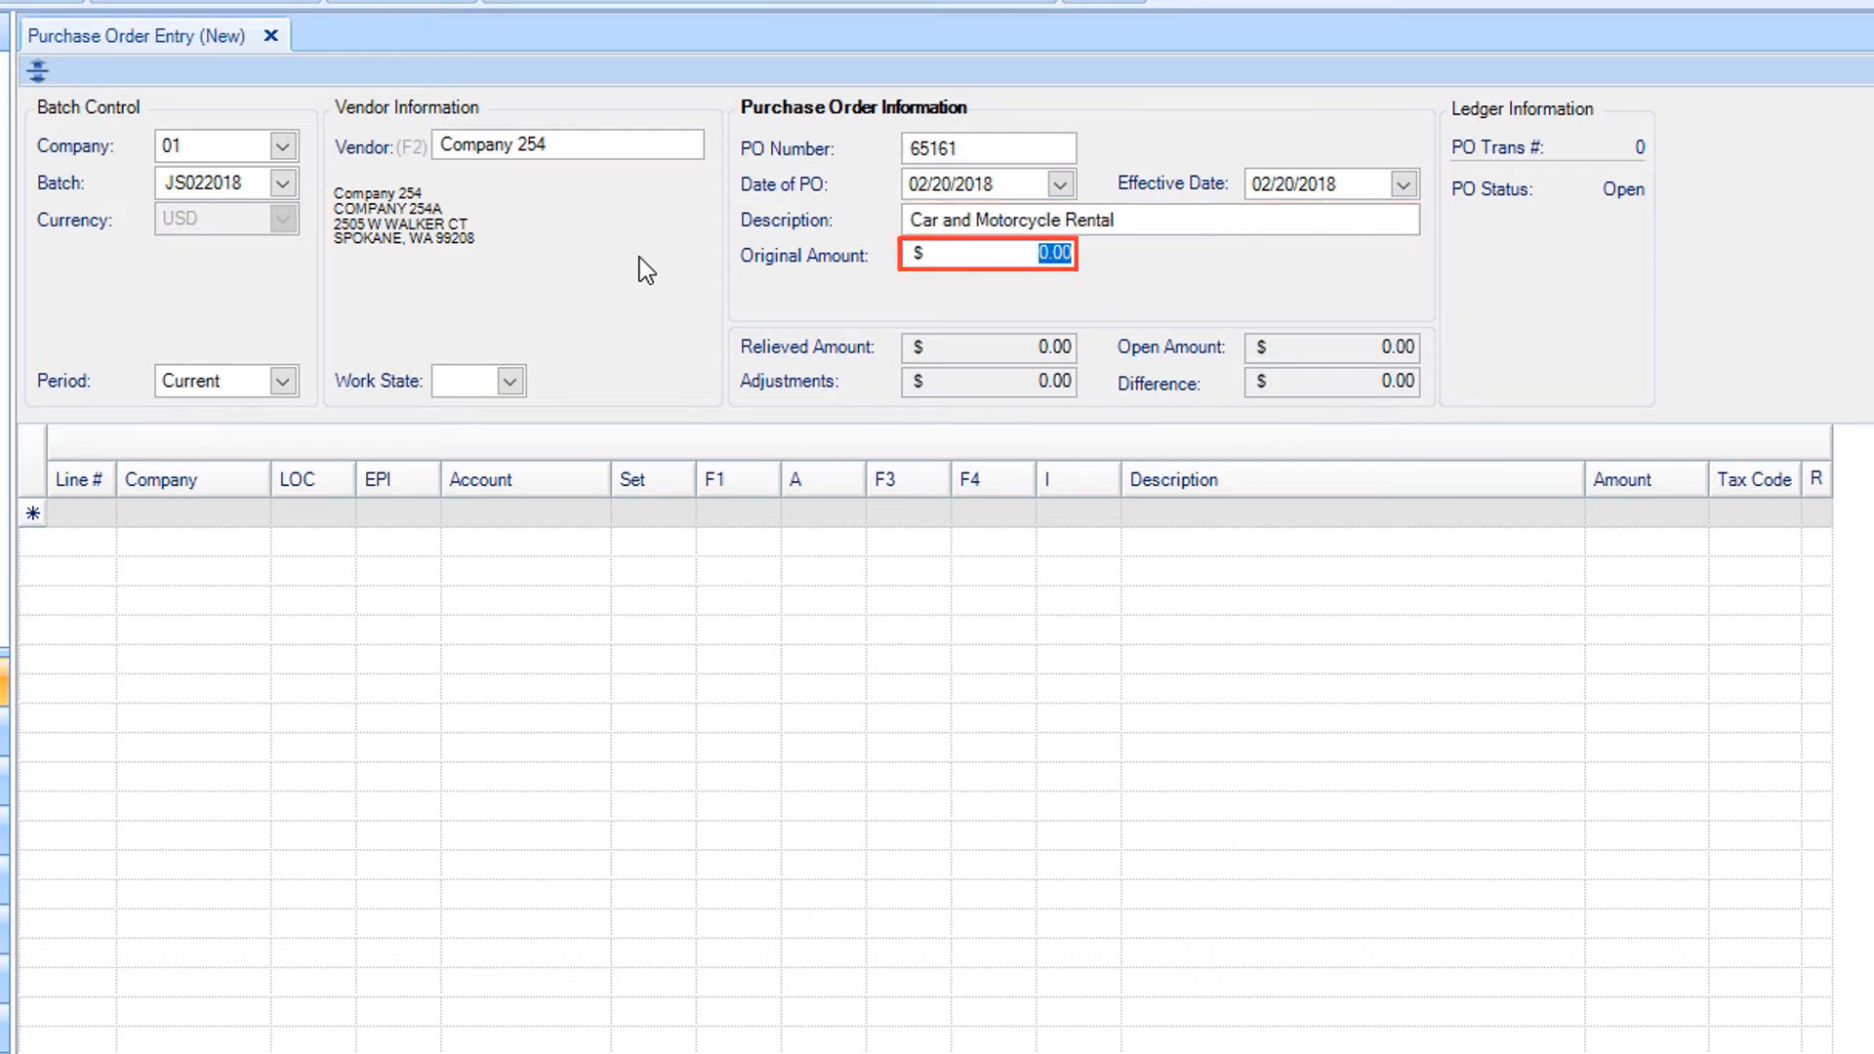
text(100)
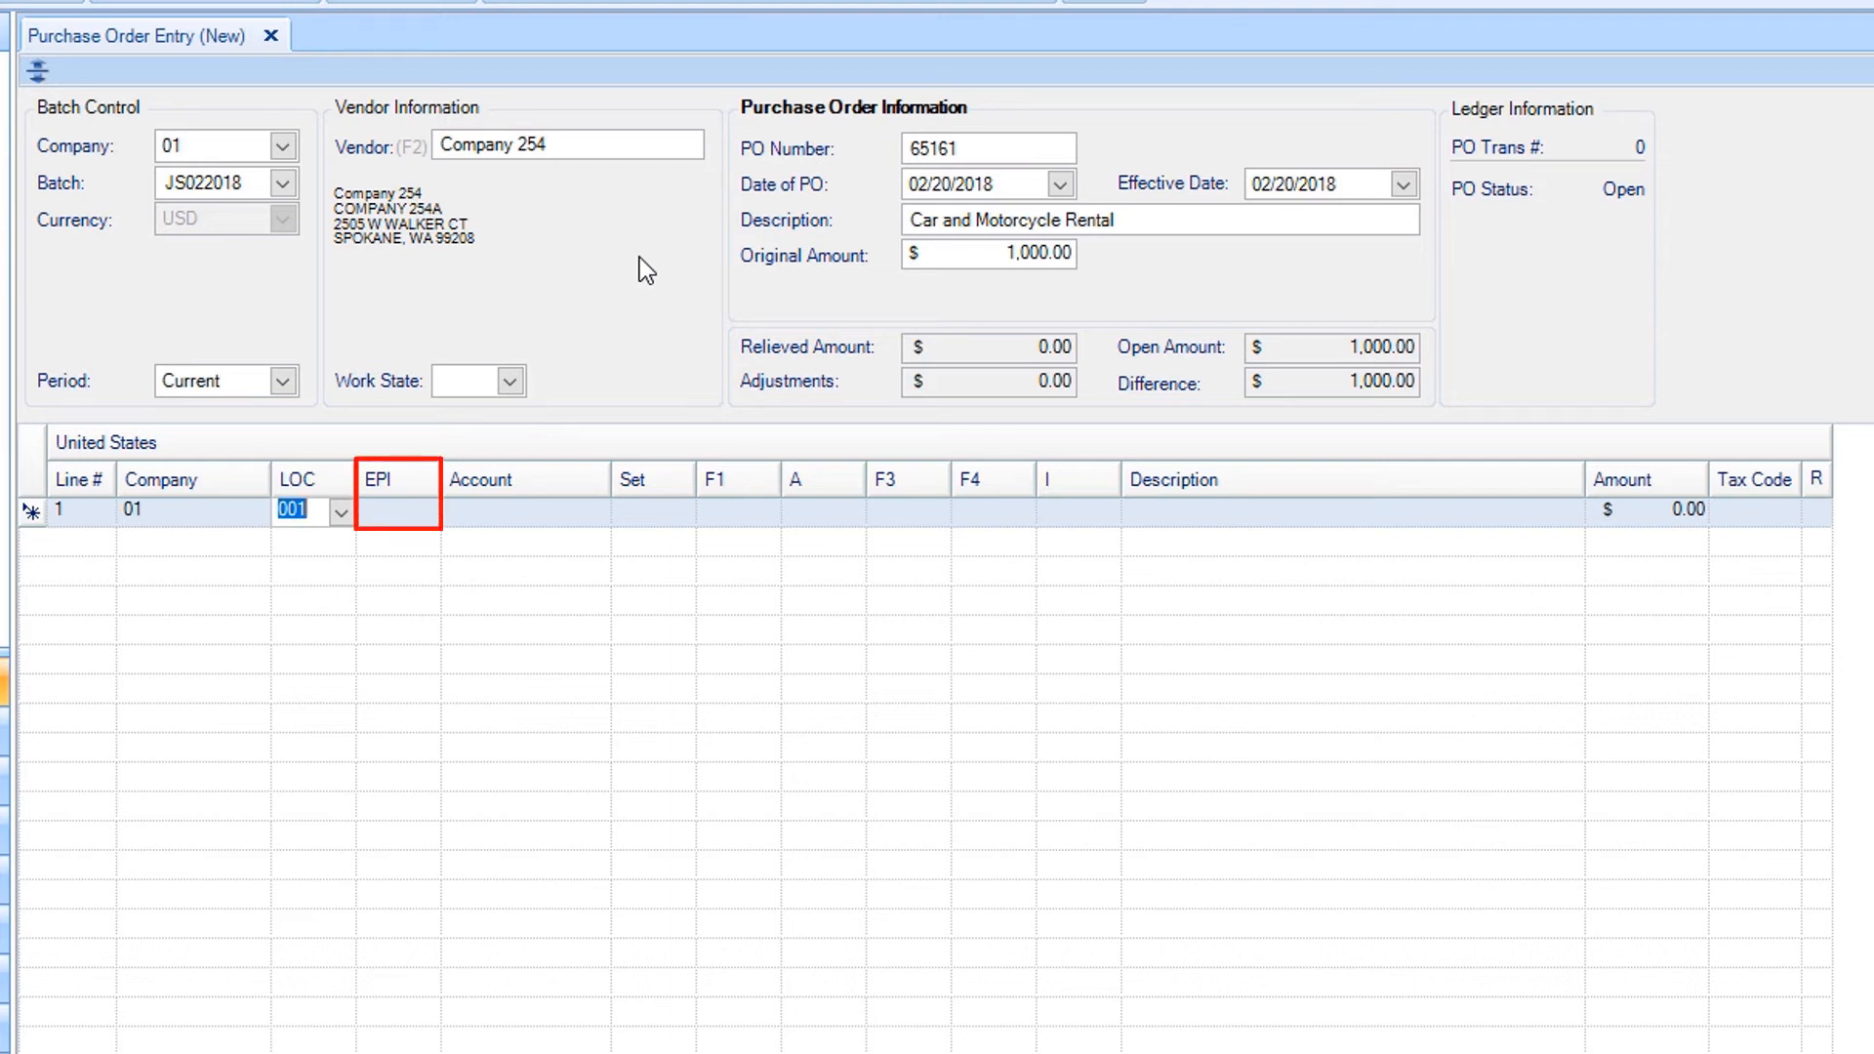
Code line 1 with EPI 214, account 1102, set 101 and amount 700.
text(214)
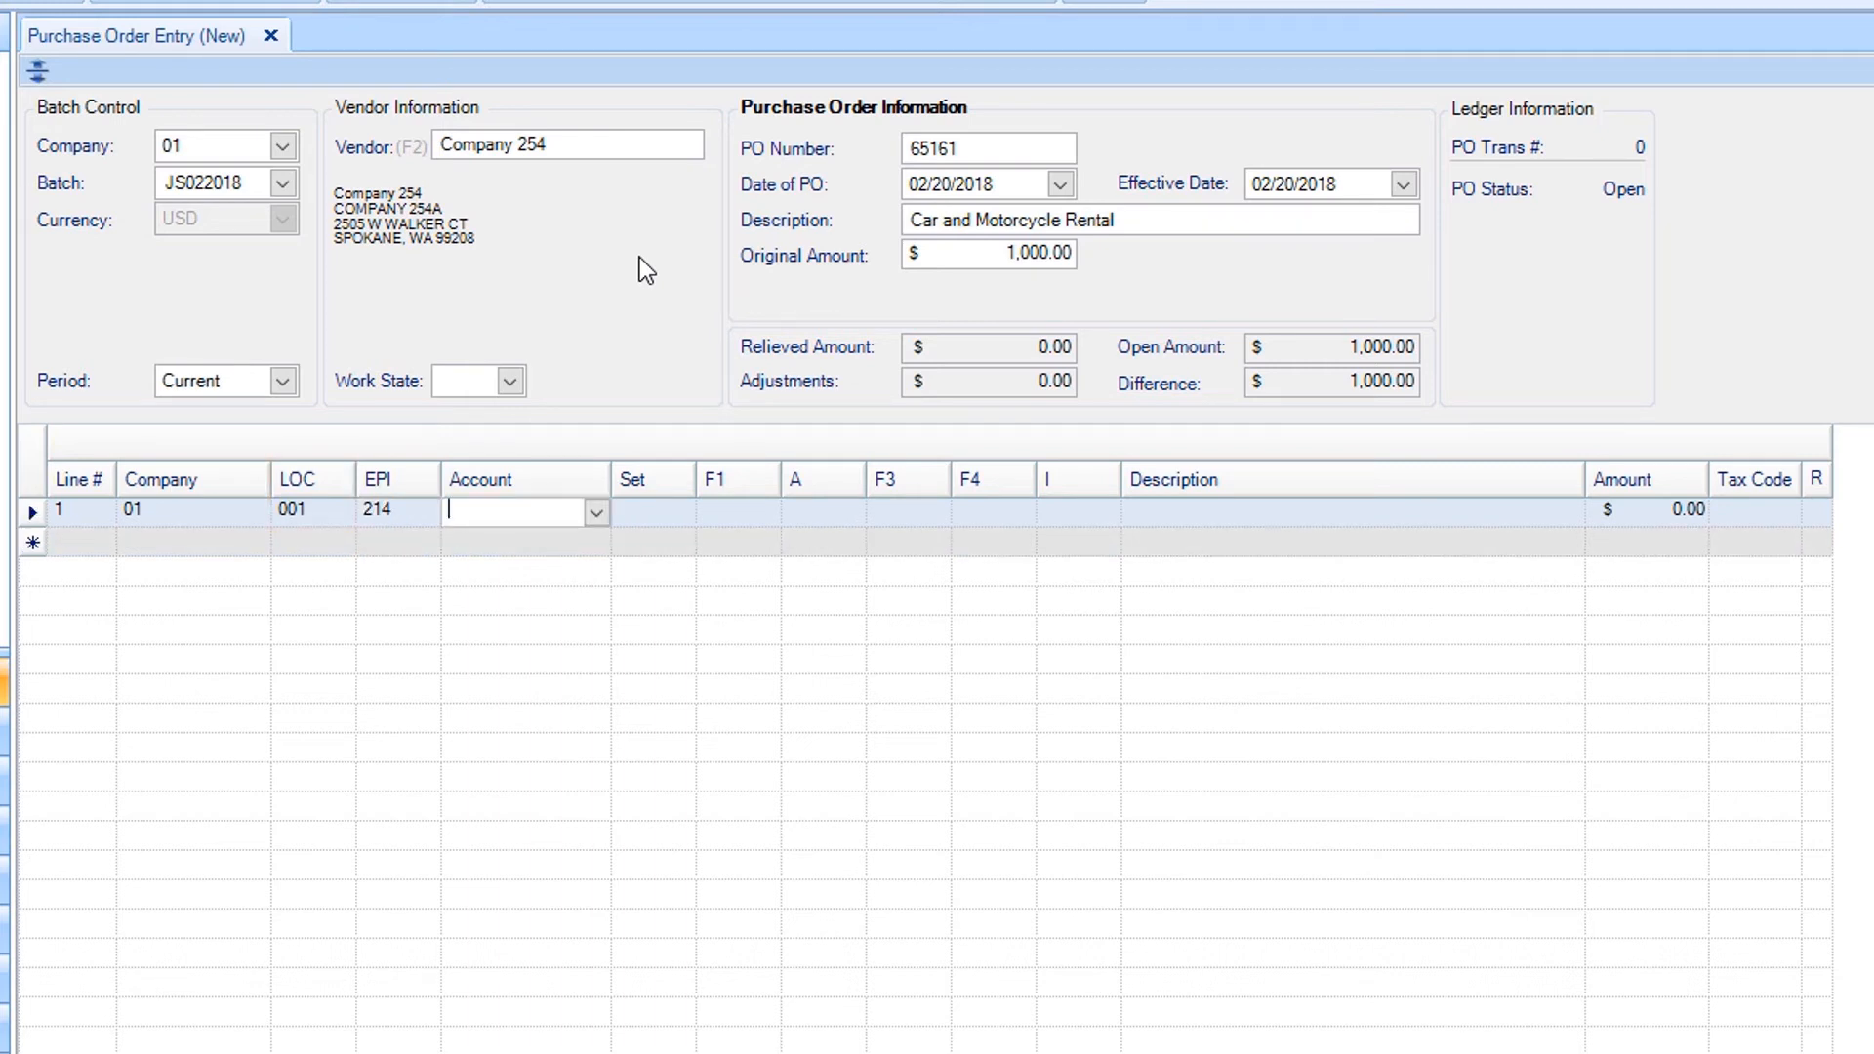
text(1102)
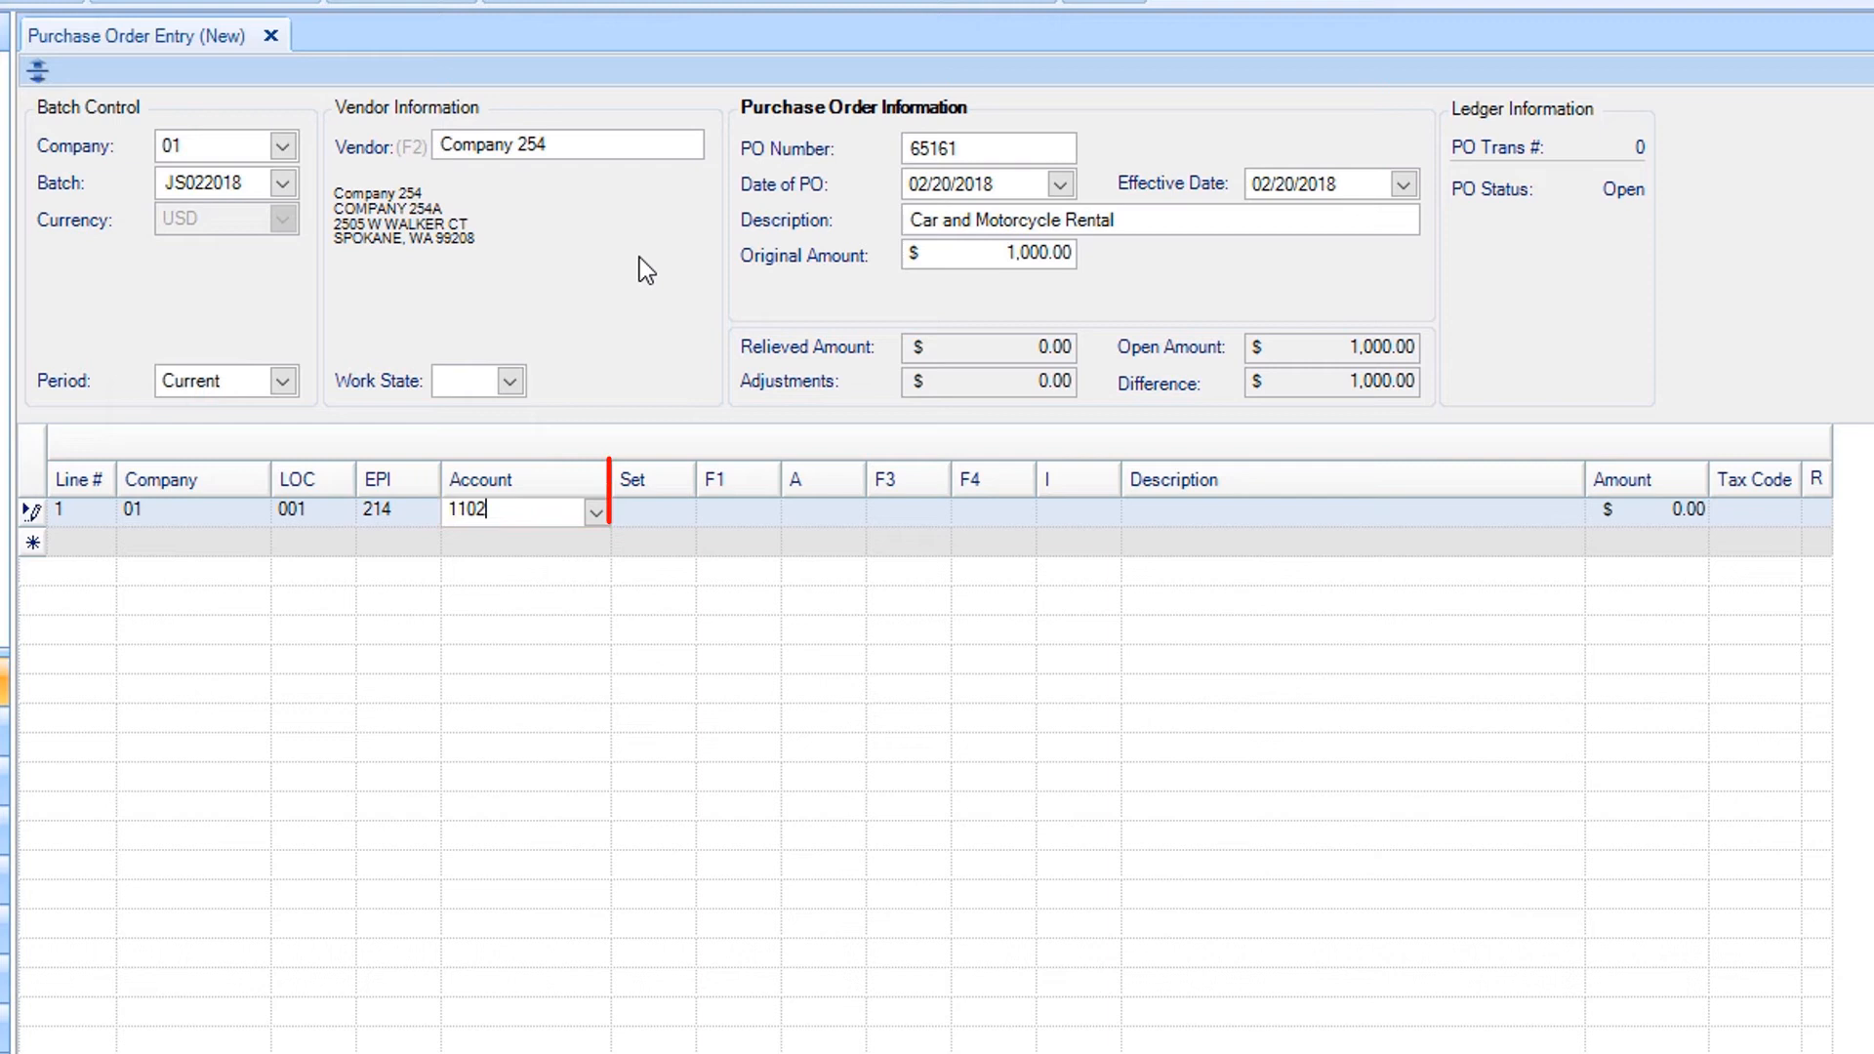
text(101)
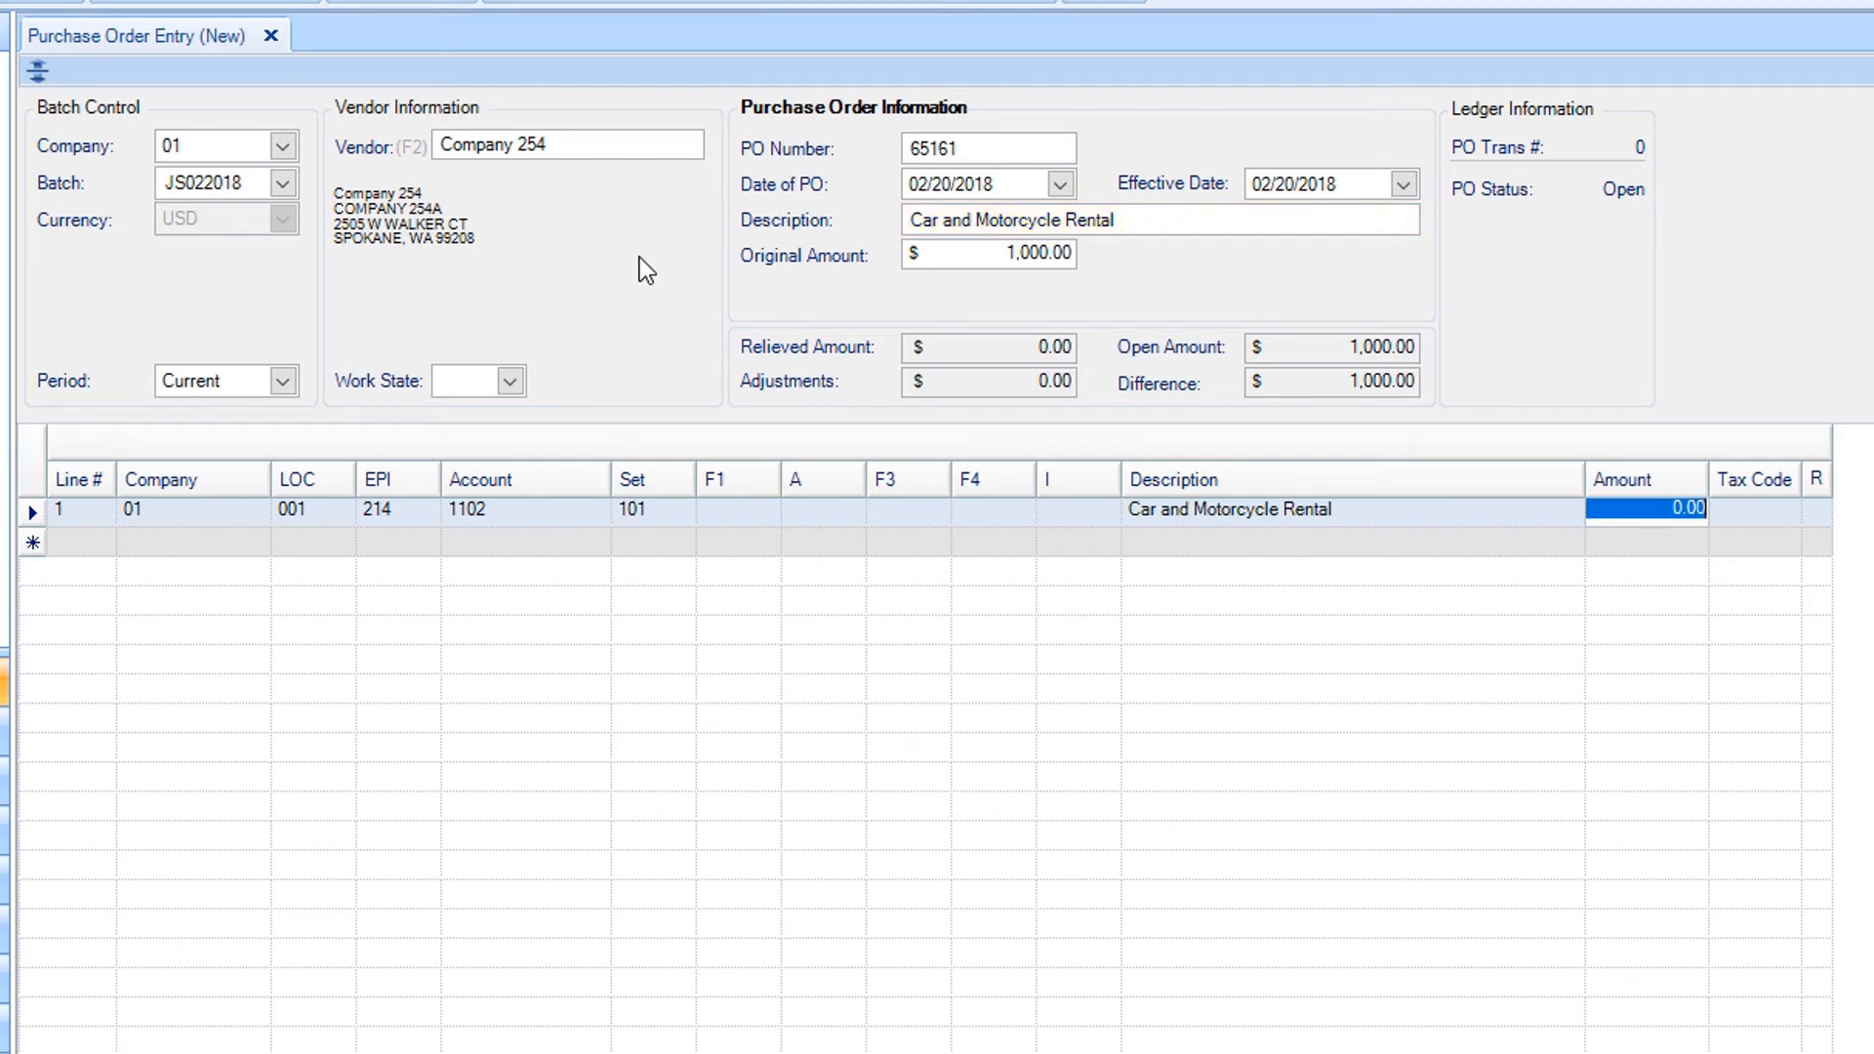
text(700)
text(Delivery)
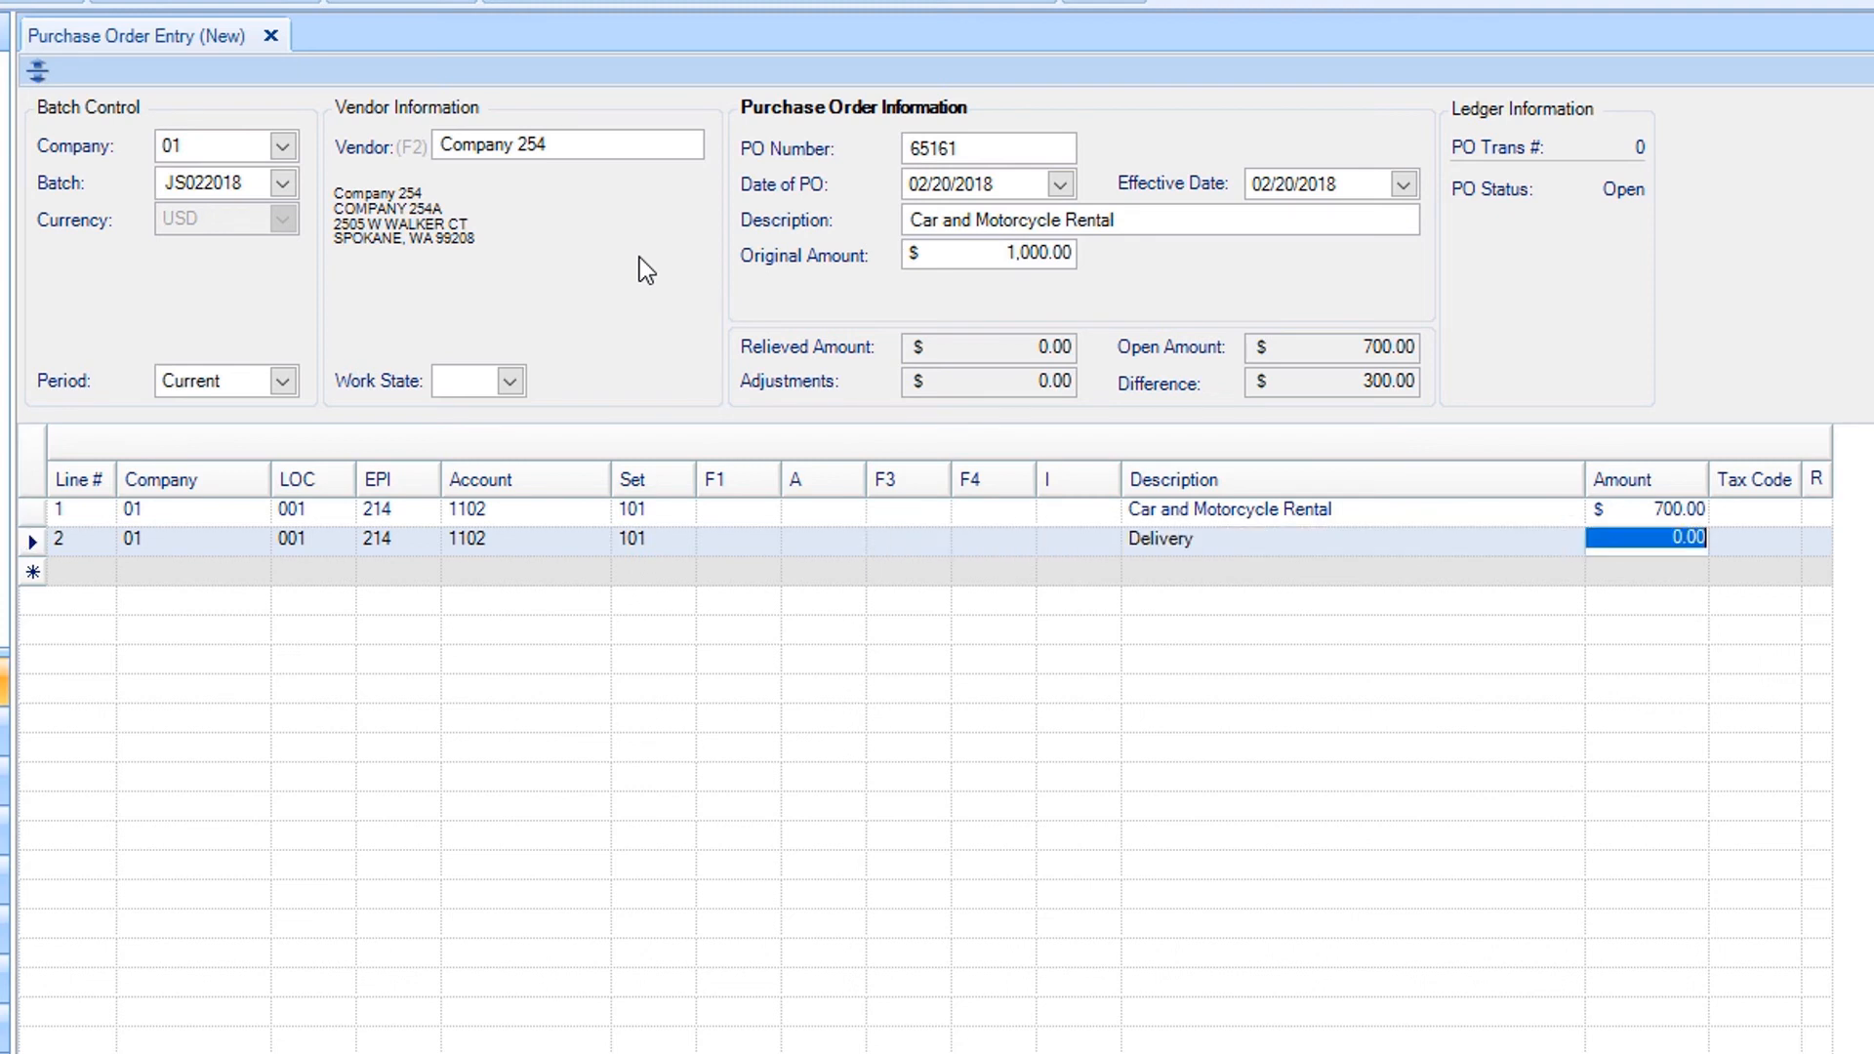
Give the Delivery line 300.00 and save the order as transaction 1902.
text(300.00)
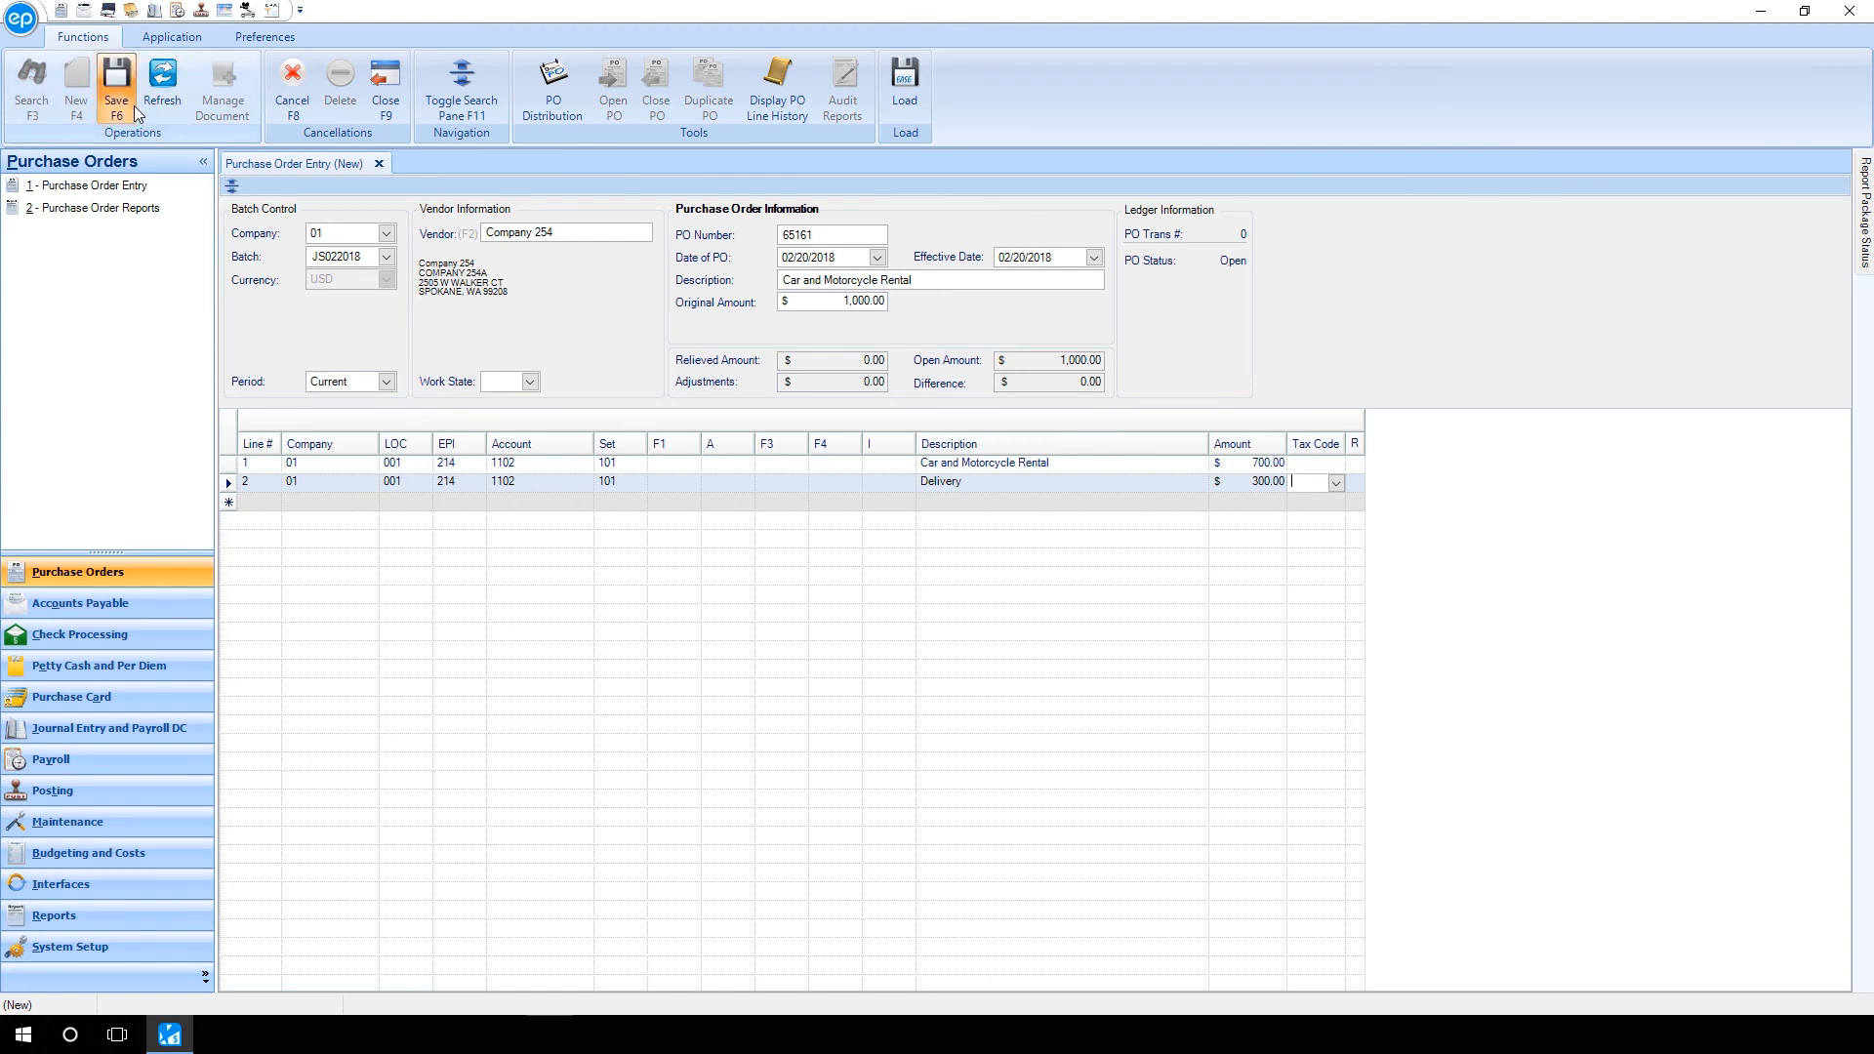
click(116, 86)
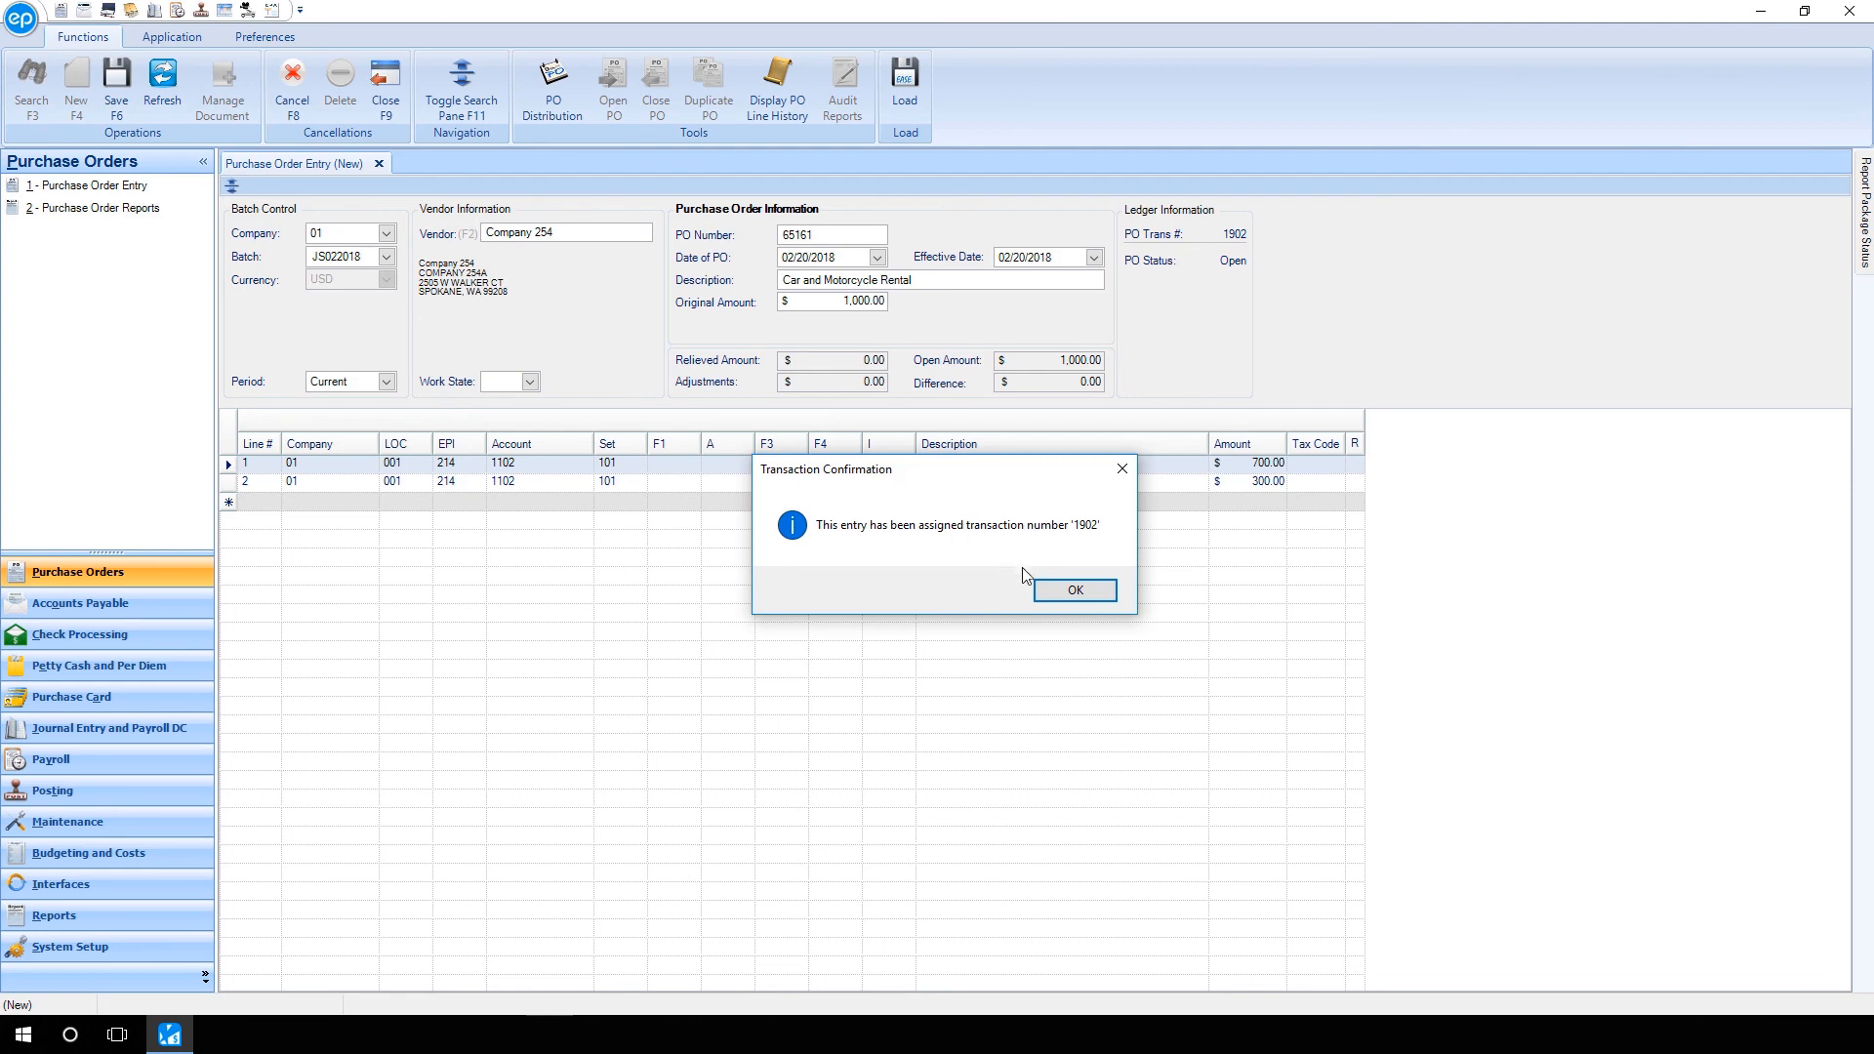
click(1072, 589)
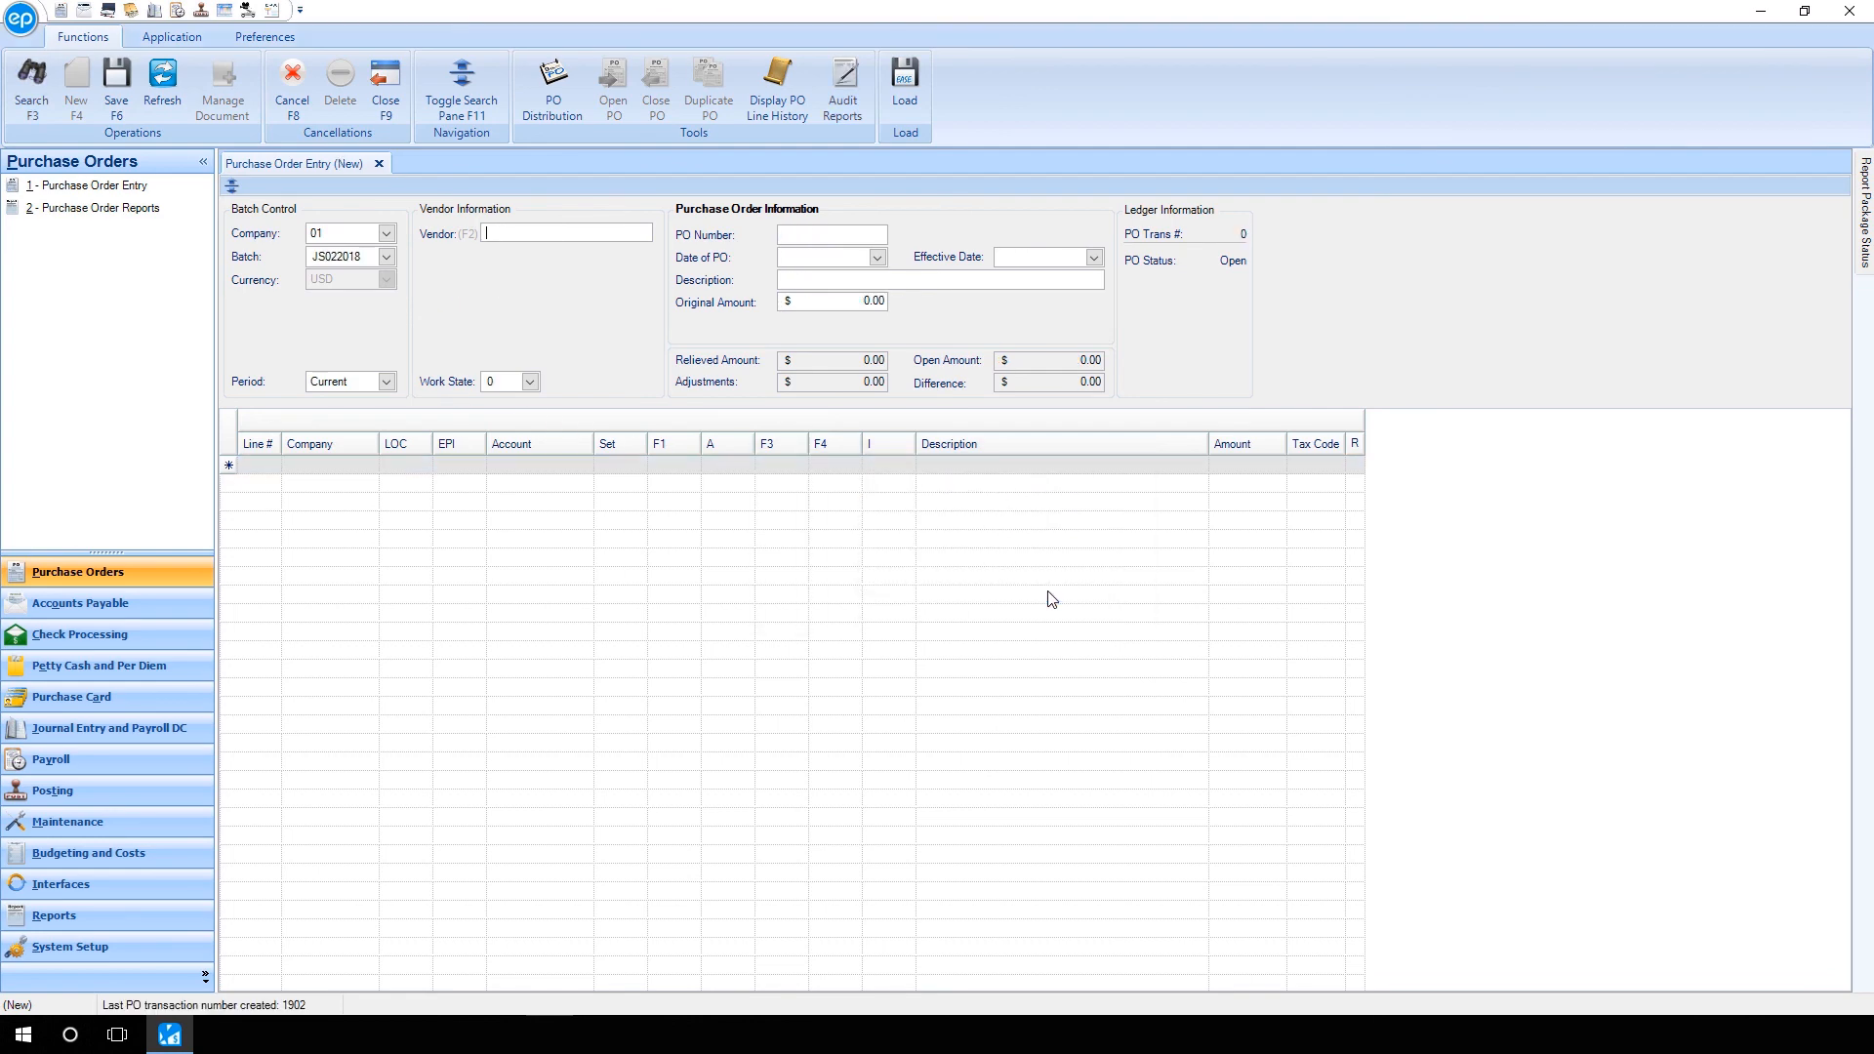